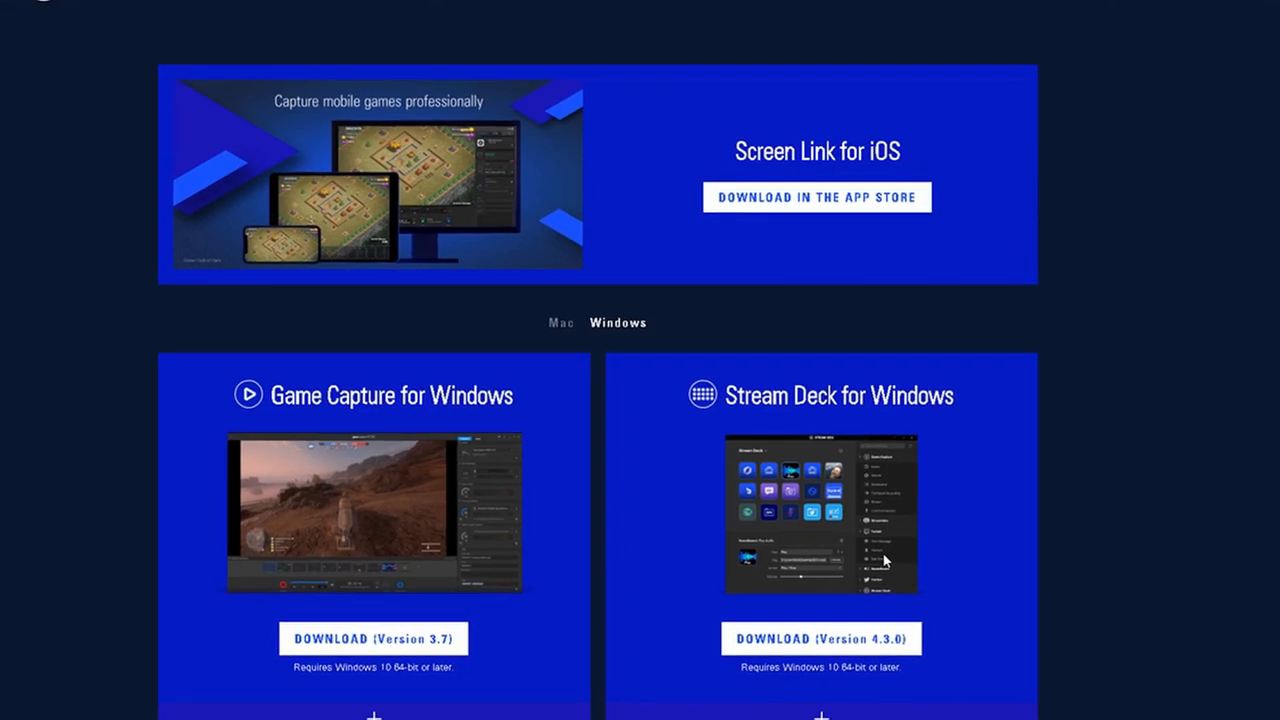
Step: Download and save the Stream Deck for Windows 4.3.0 installer
{"action": "scroll", "scroll_direction": "up", "scroll_amount": 3}
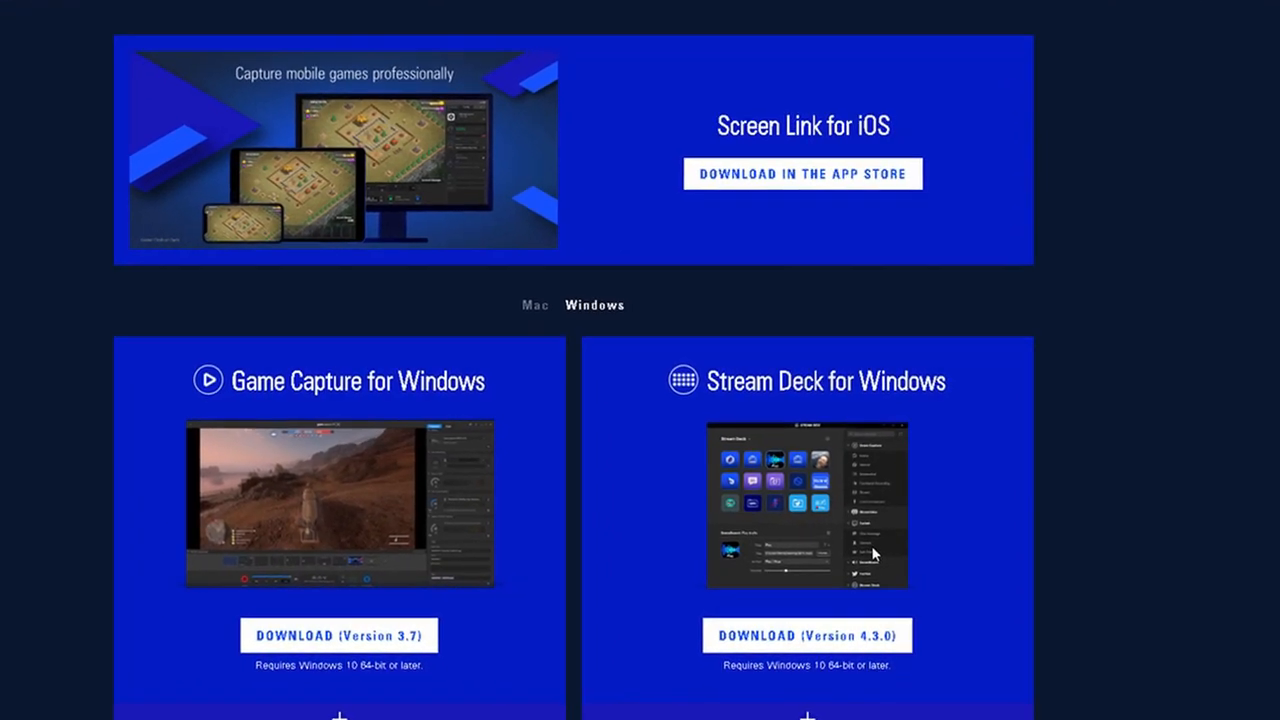
{"action": "scroll", "scroll_direction": "up", "scroll_amount": 3}
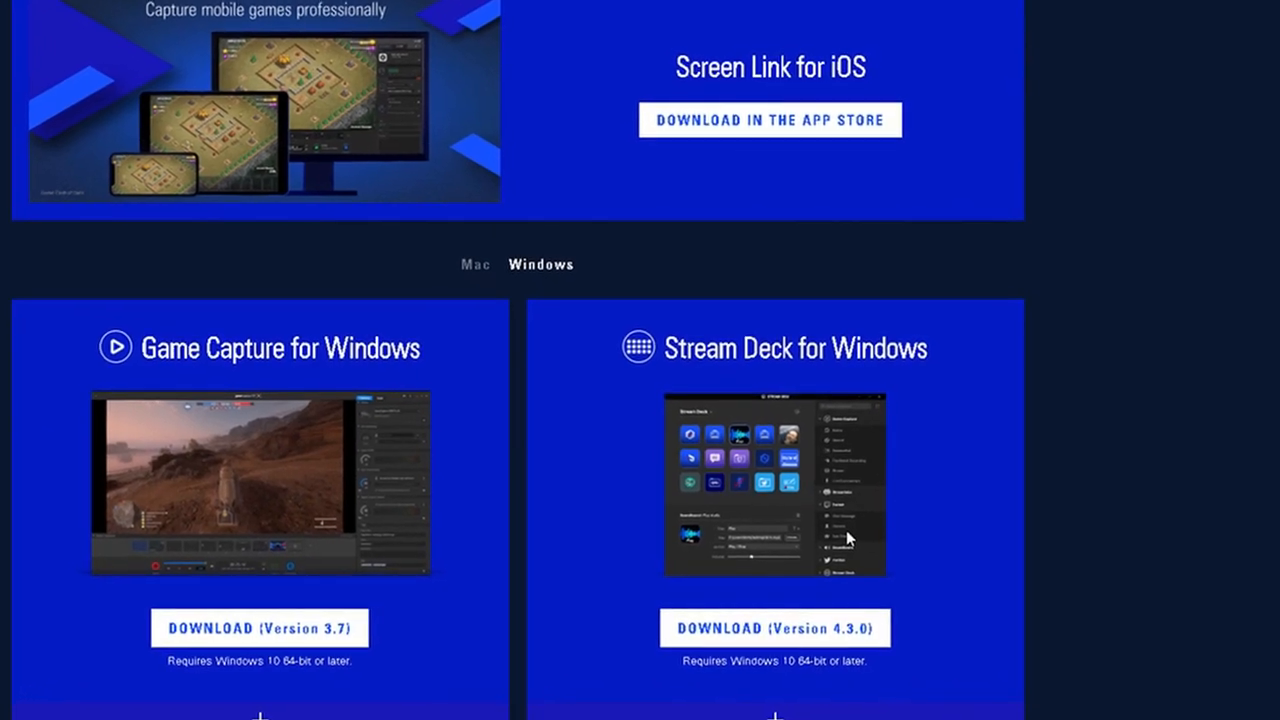
{"action": "scroll", "scroll_direction": "down", "scroll_amount": 3}
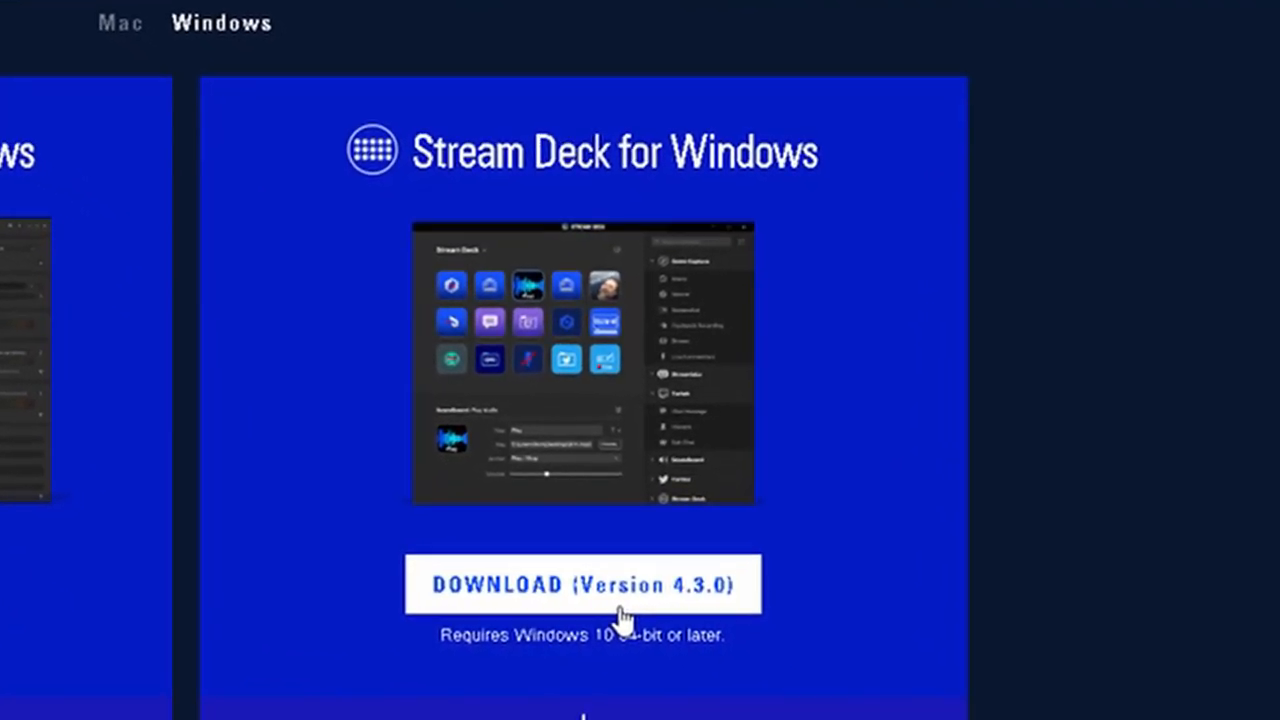
{"action": "left_click", "coordinate": [583, 585]}
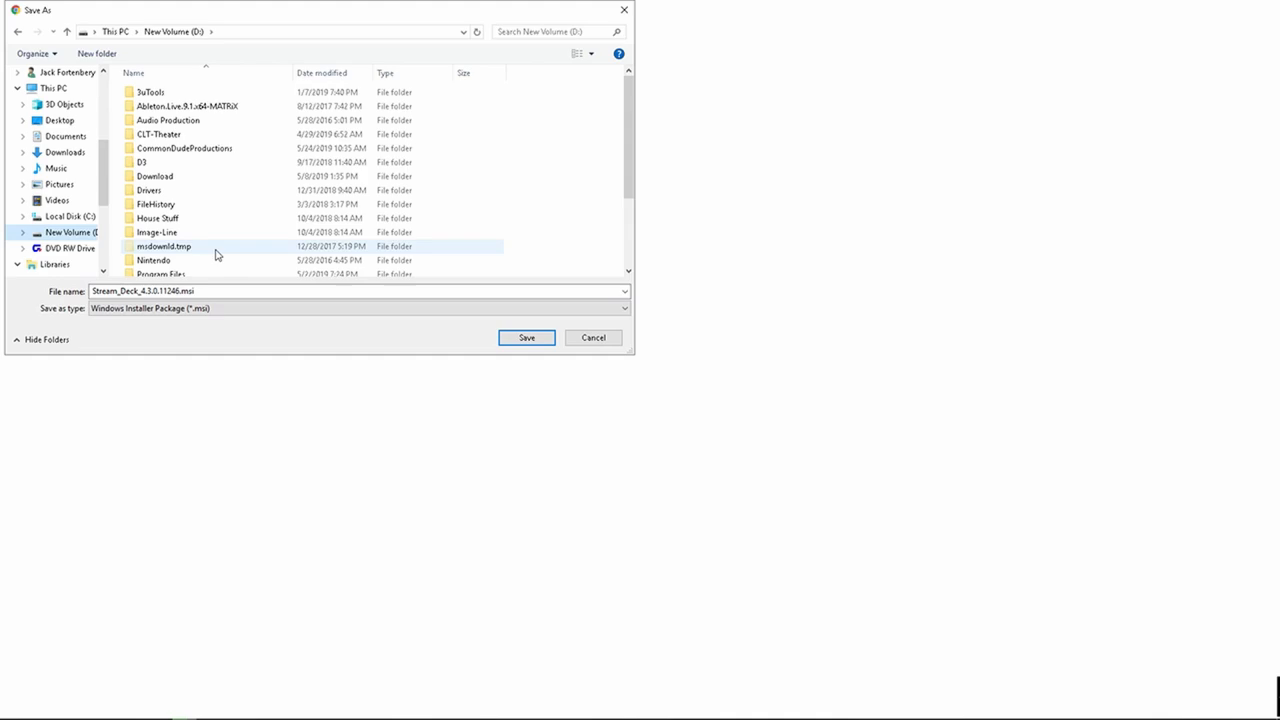
{"action": "left_click", "coordinate": [526, 337]}
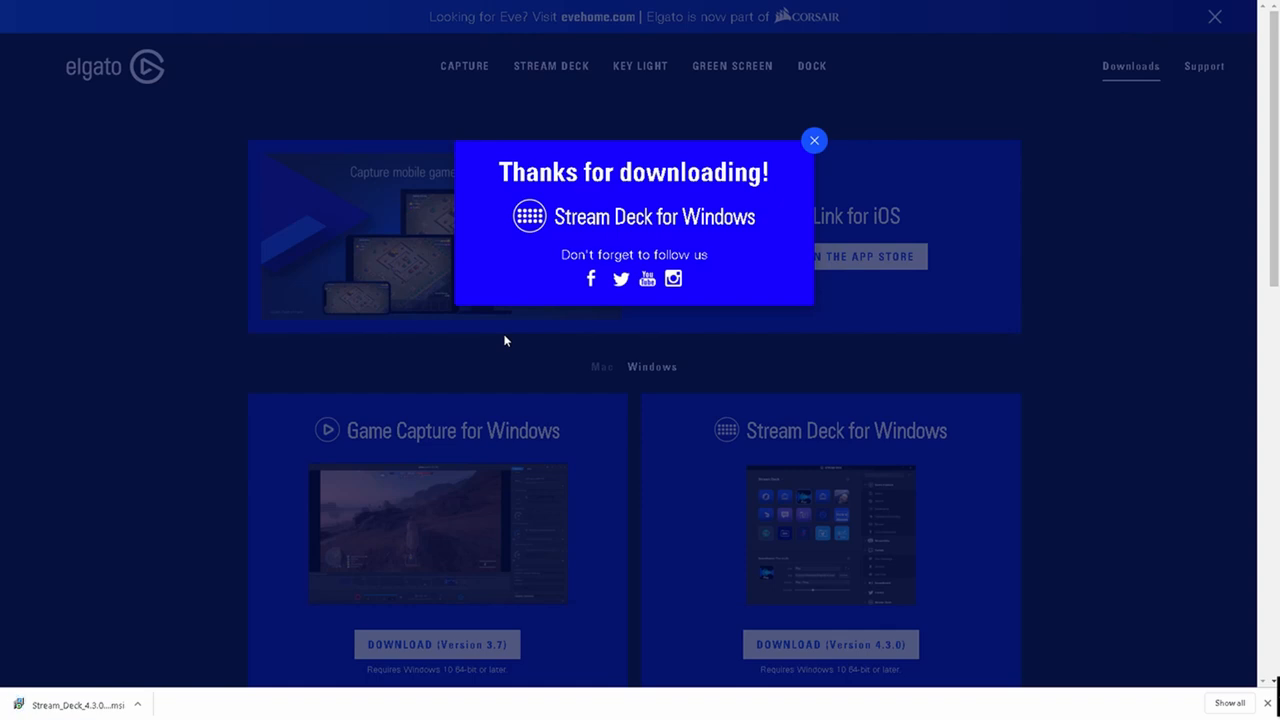
{"action": "mouse_move", "coordinate": [110, 698]}
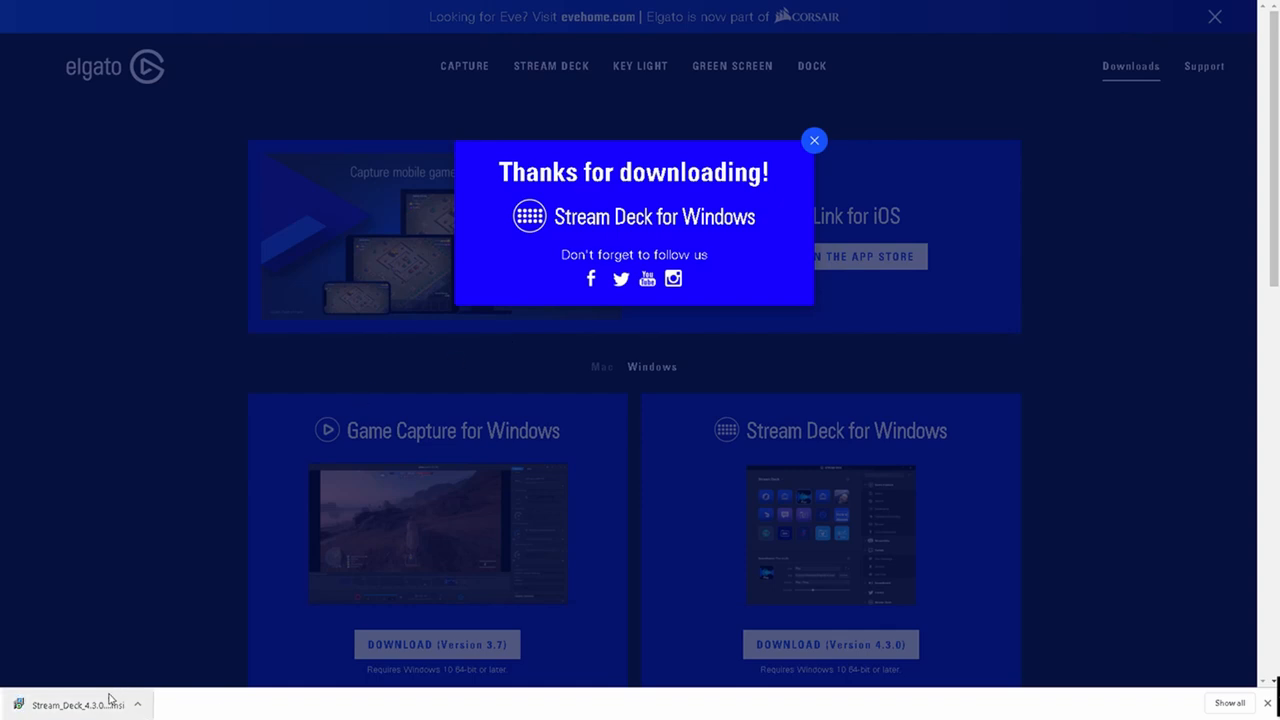
Step: Run the Stream Deck installer, accept the license, and install to the default folder
{"action": "left_click", "coordinate": [70, 703]}
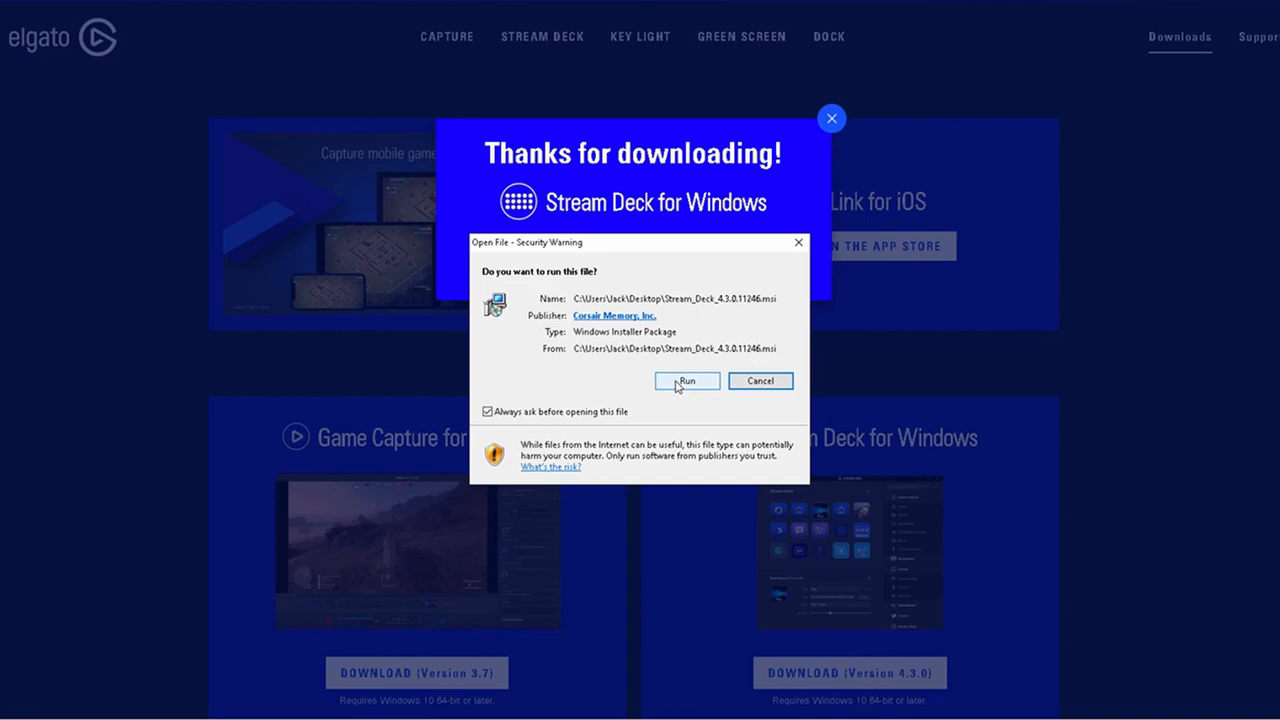
{"action": "left_click", "coordinate": [687, 381]}
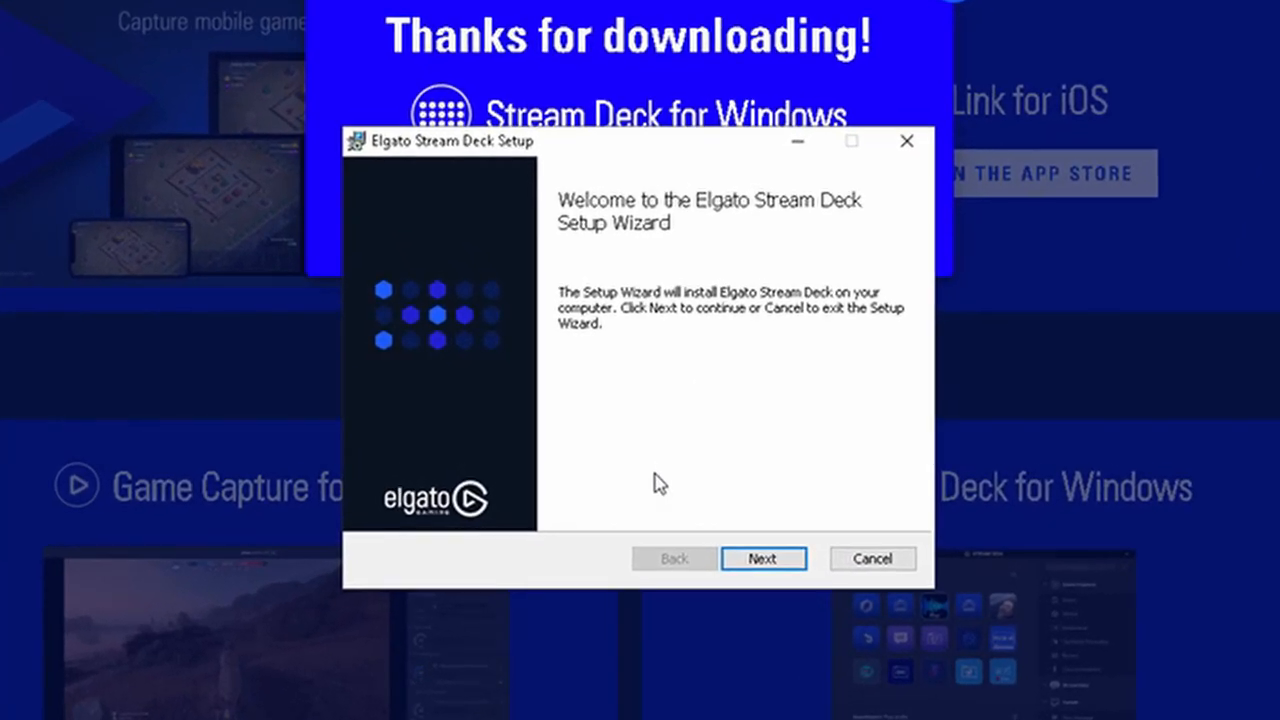
{"action": "left_click", "coordinate": [763, 558]}
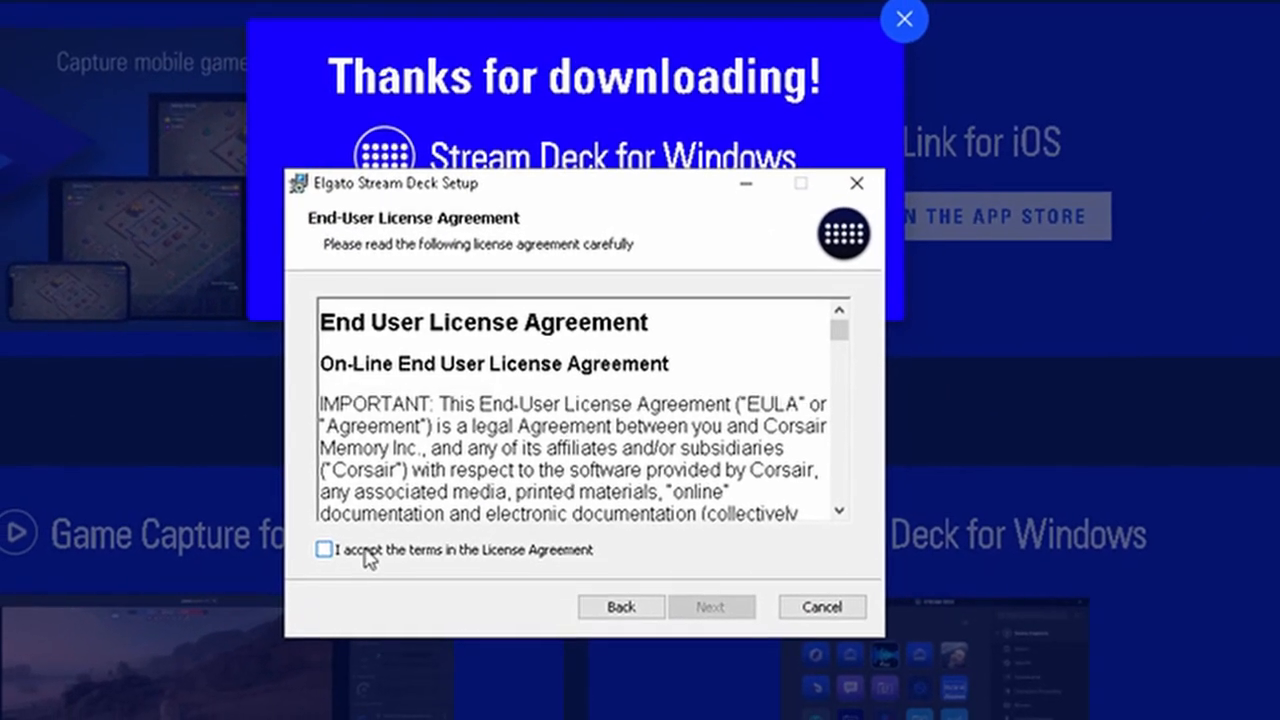
{"action": "left_click", "coordinate": [712, 606]}
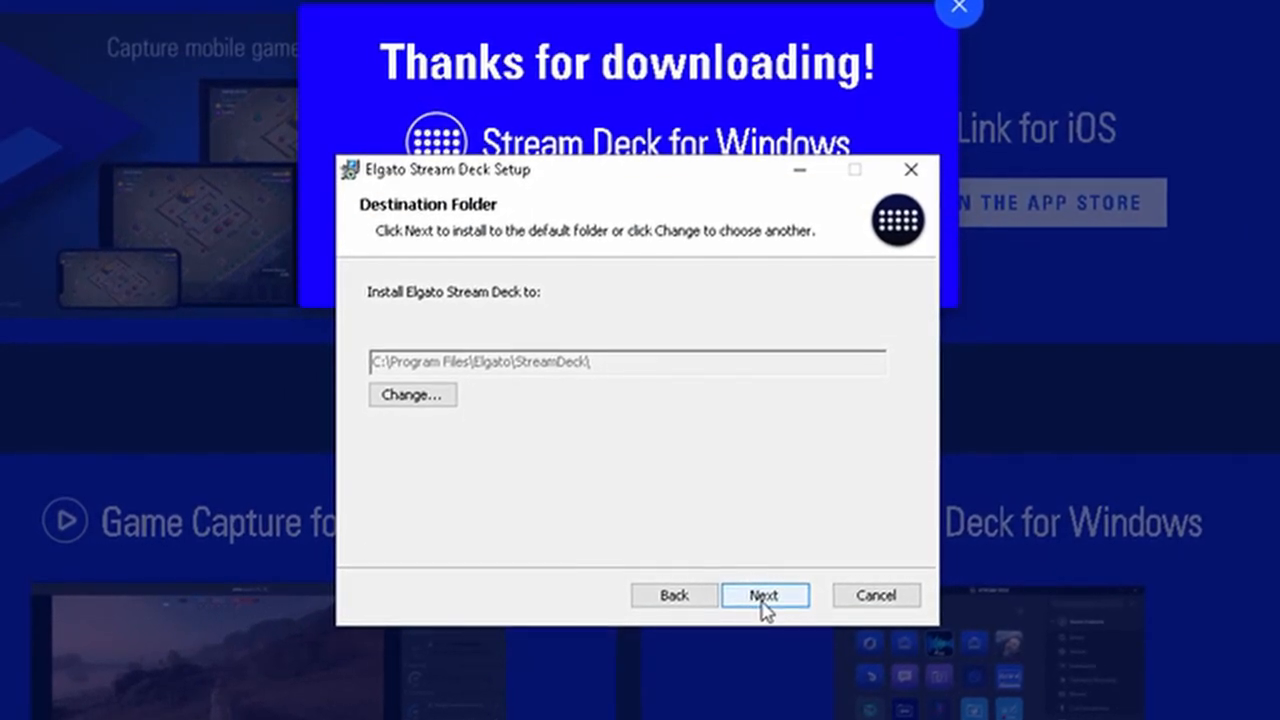
{"action": "left_click", "coordinate": [765, 595]}
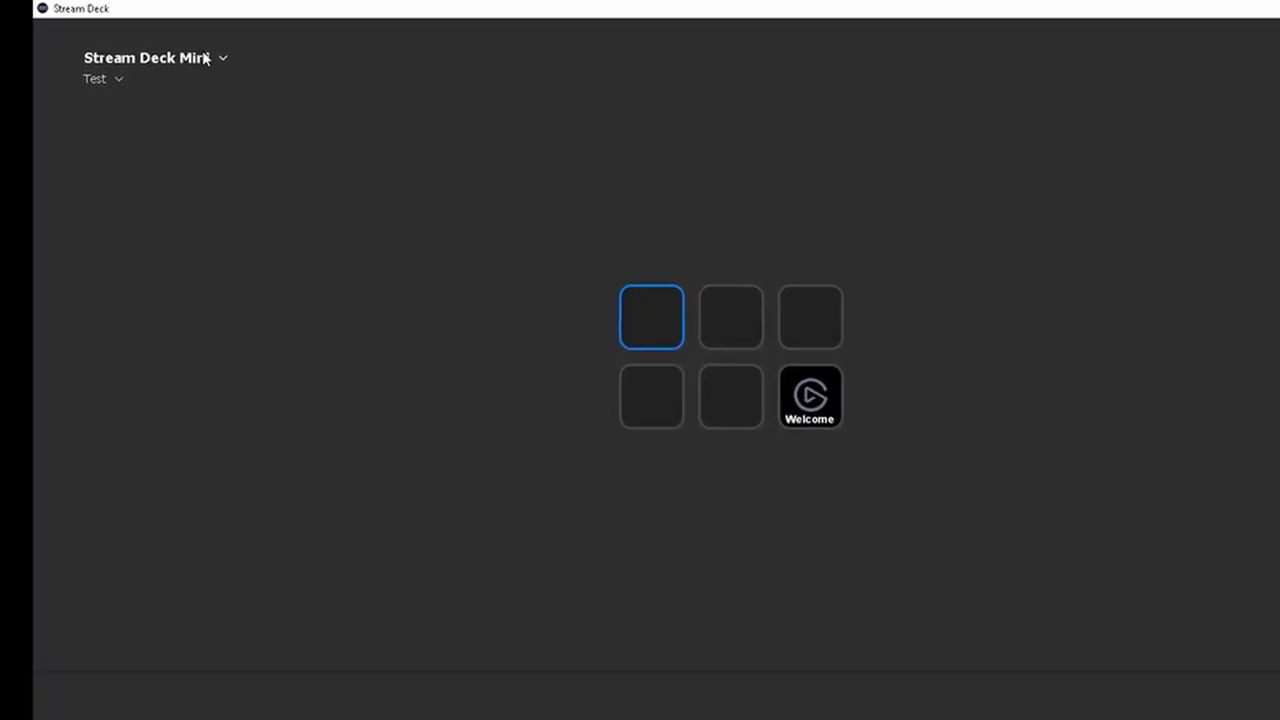
{"action": "left_click", "coordinate": [224, 57]}
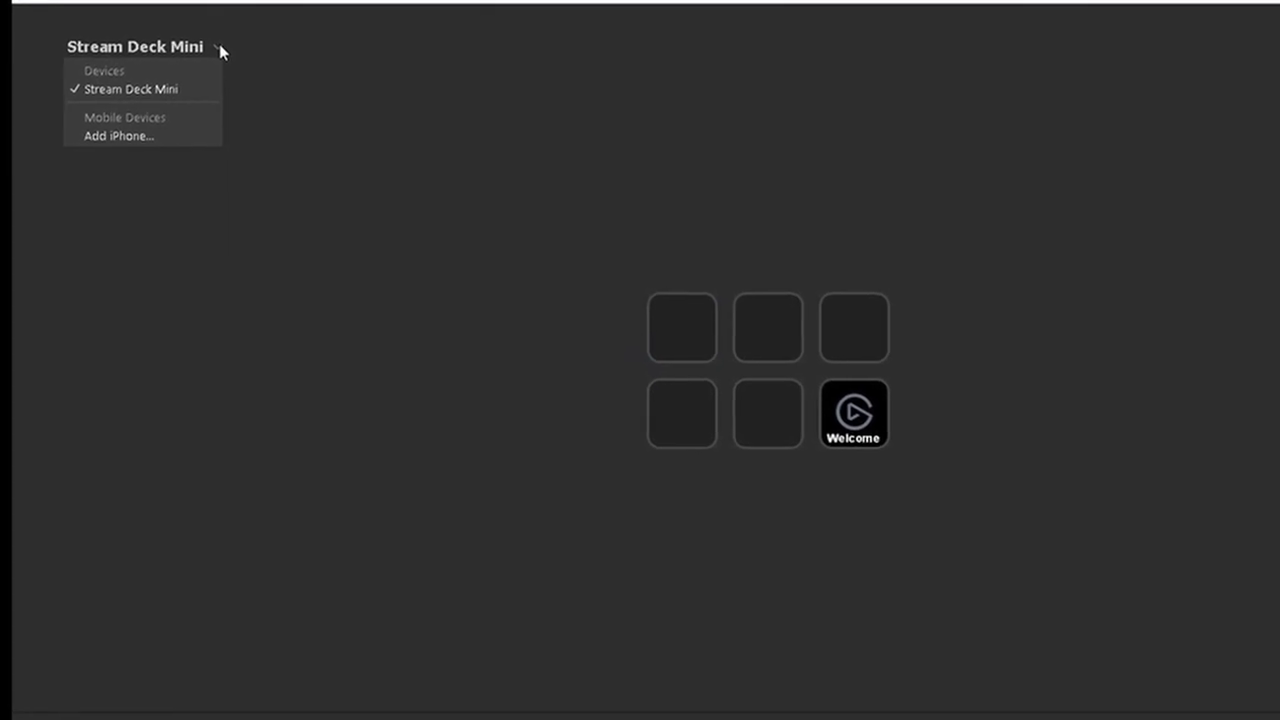
{"action": "left_click", "coordinate": [131, 88]}
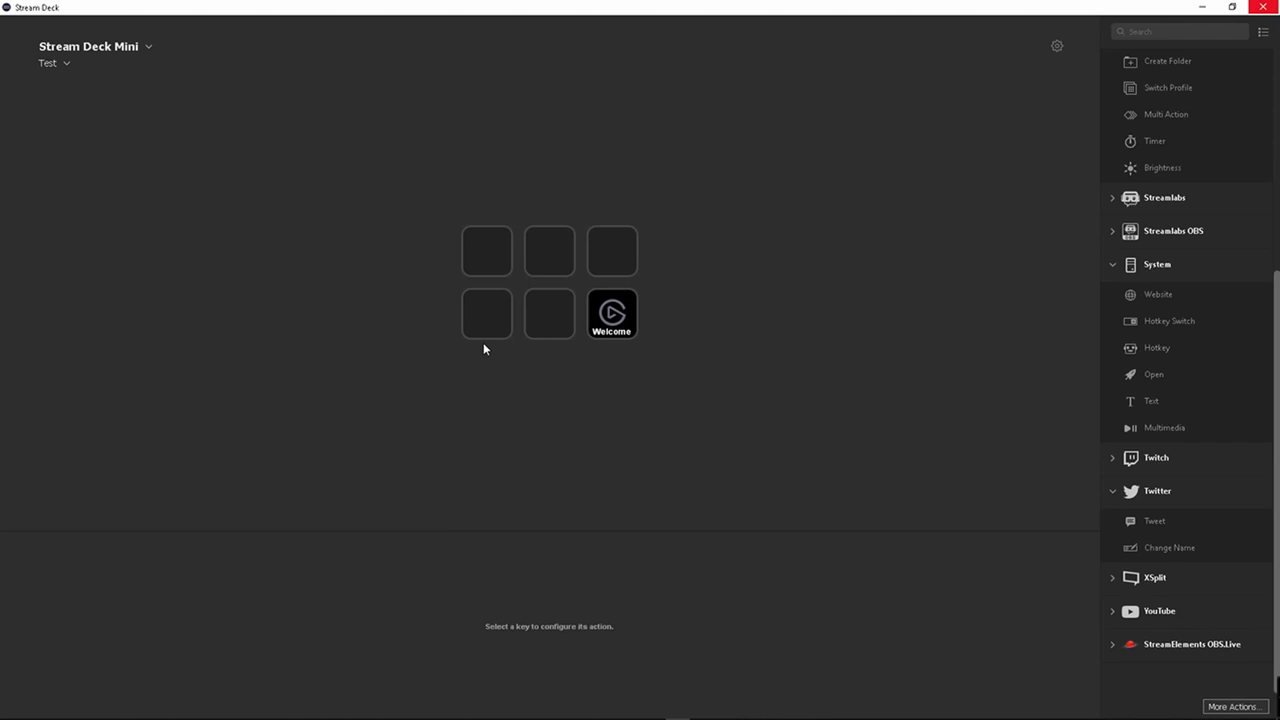
{"action": "mouse_move", "coordinate": [593, 396]}
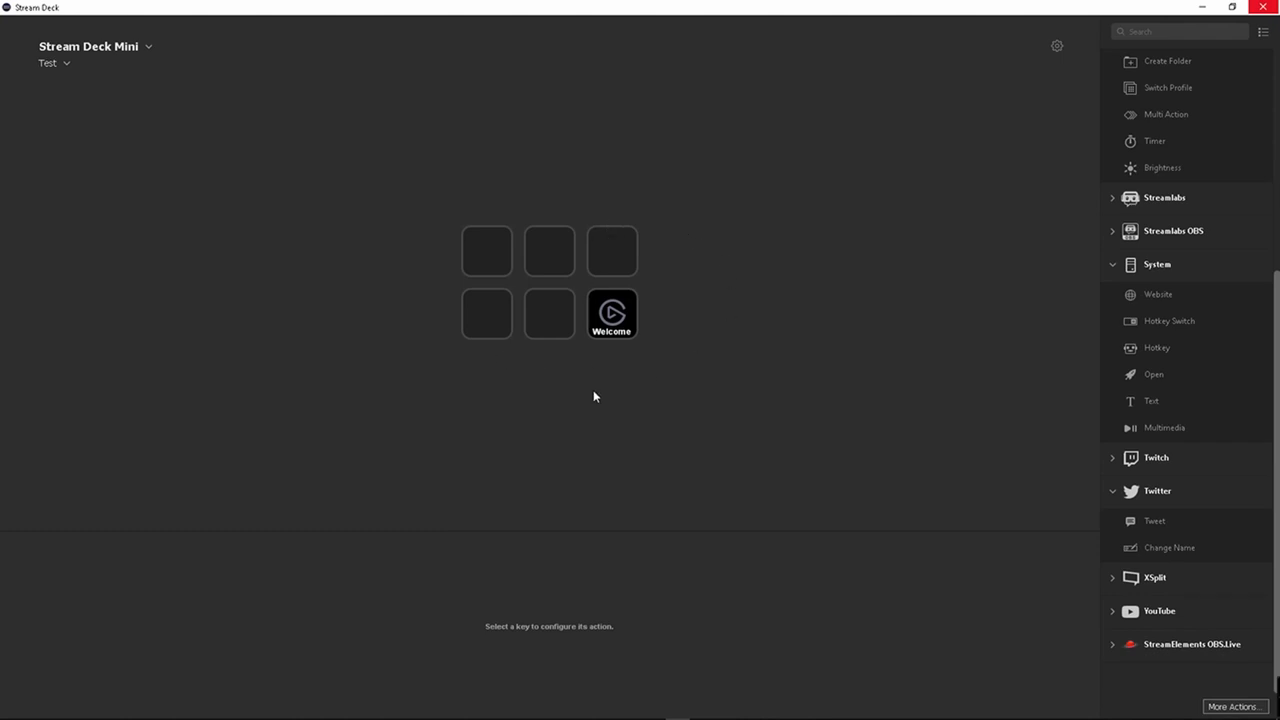
{"action": "mouse_move", "coordinate": [737, 334]}
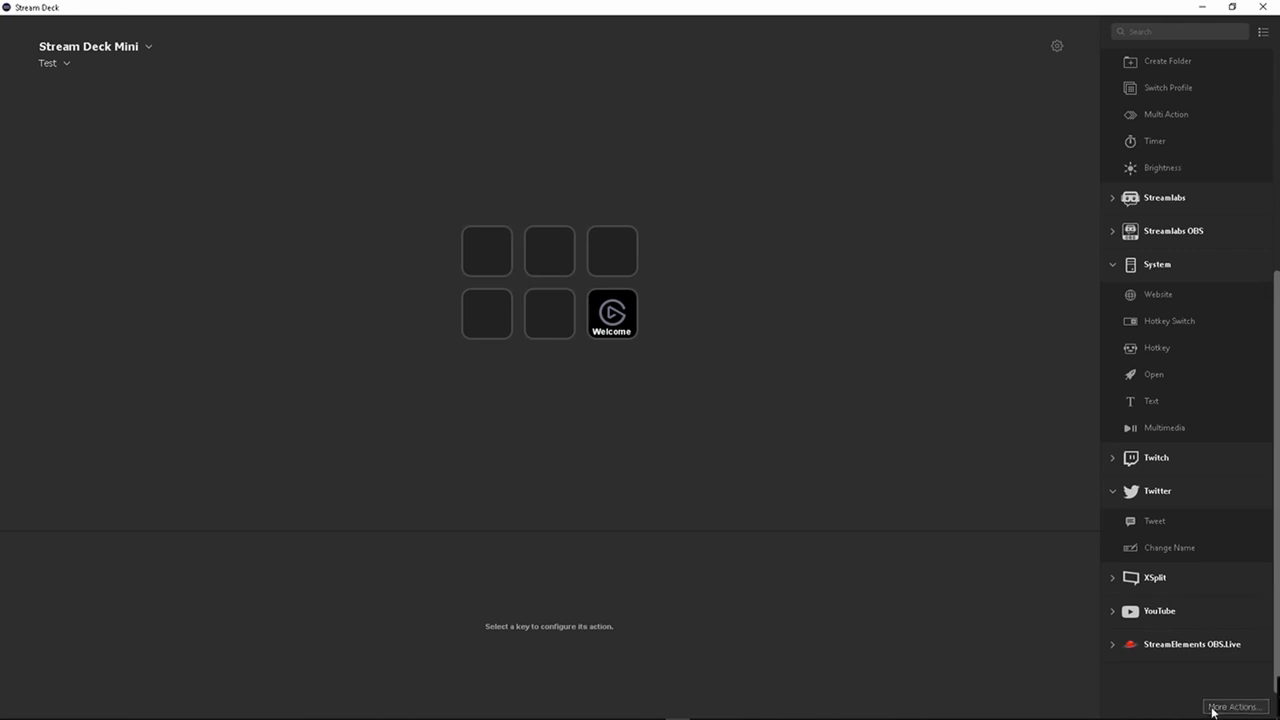
Step: Browse the StreamElements OBS.Live actions in More Actions, then close the store
{"action": "left_click", "coordinate": [1235, 707]}
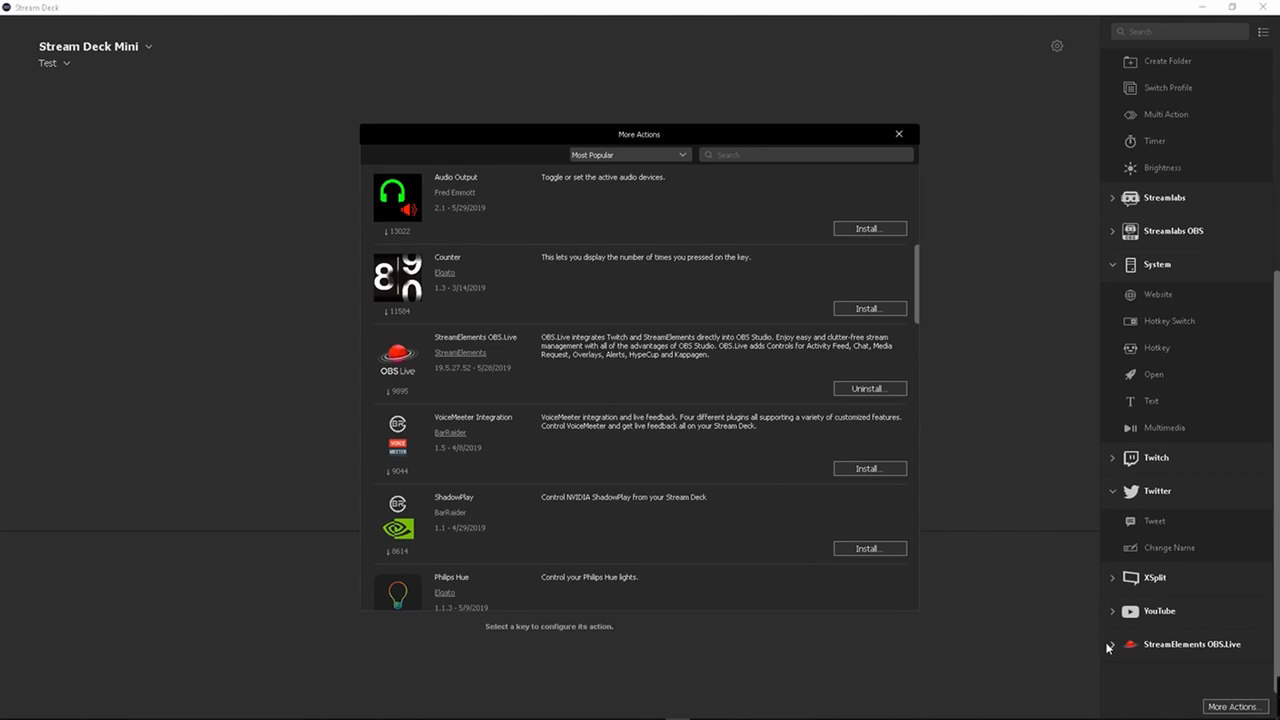
{"action": "left_click", "coordinate": [1111, 644]}
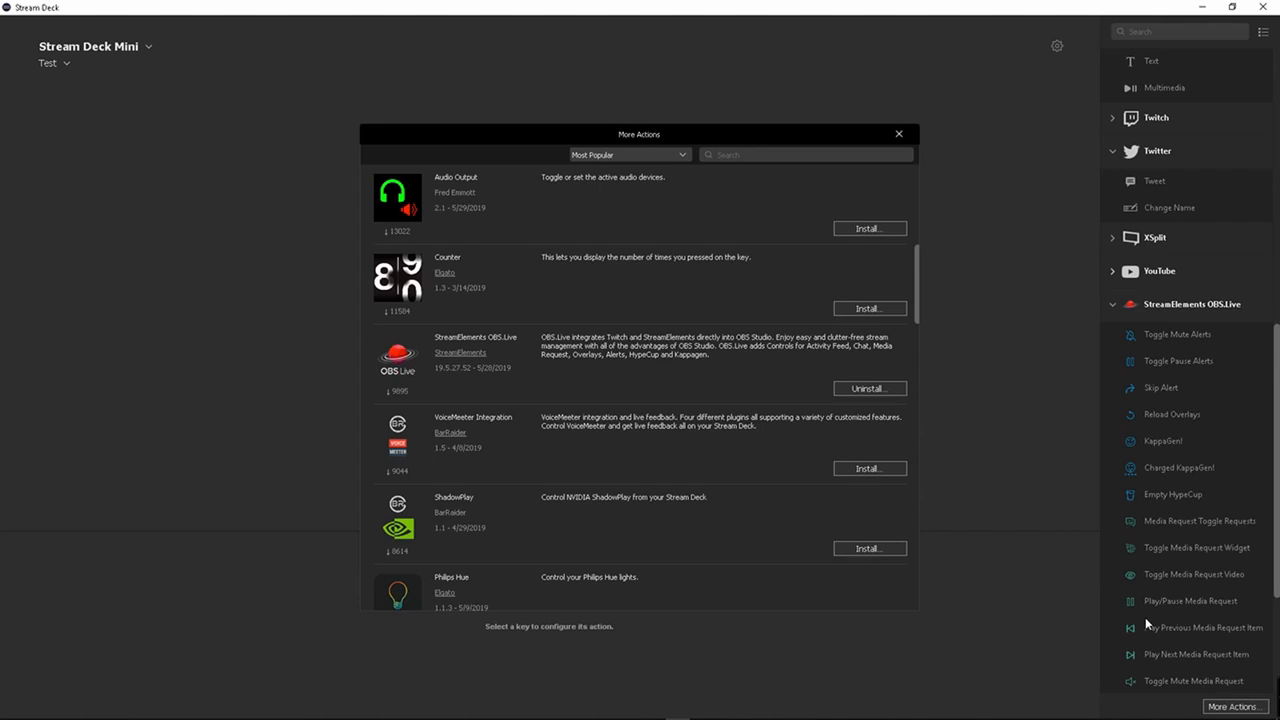
{"action": "mouse_move", "coordinate": [1195, 337]}
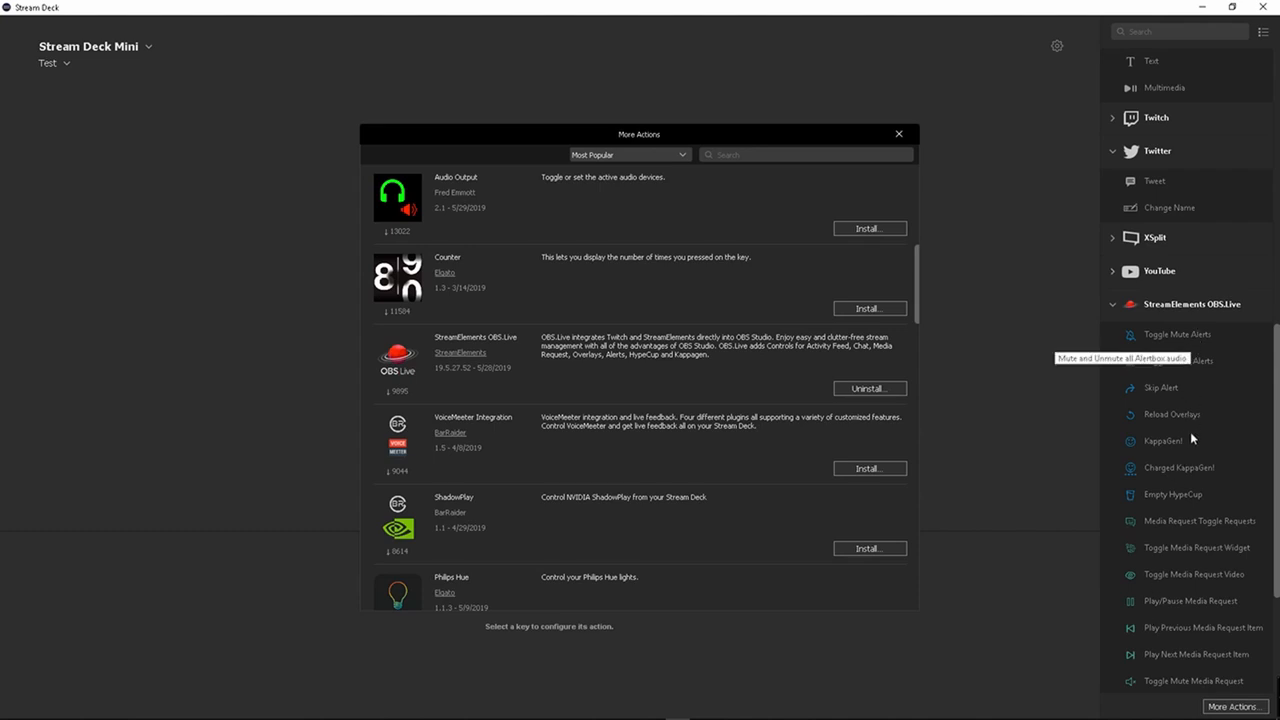
{"action": "mouse_move", "coordinate": [1204, 565]}
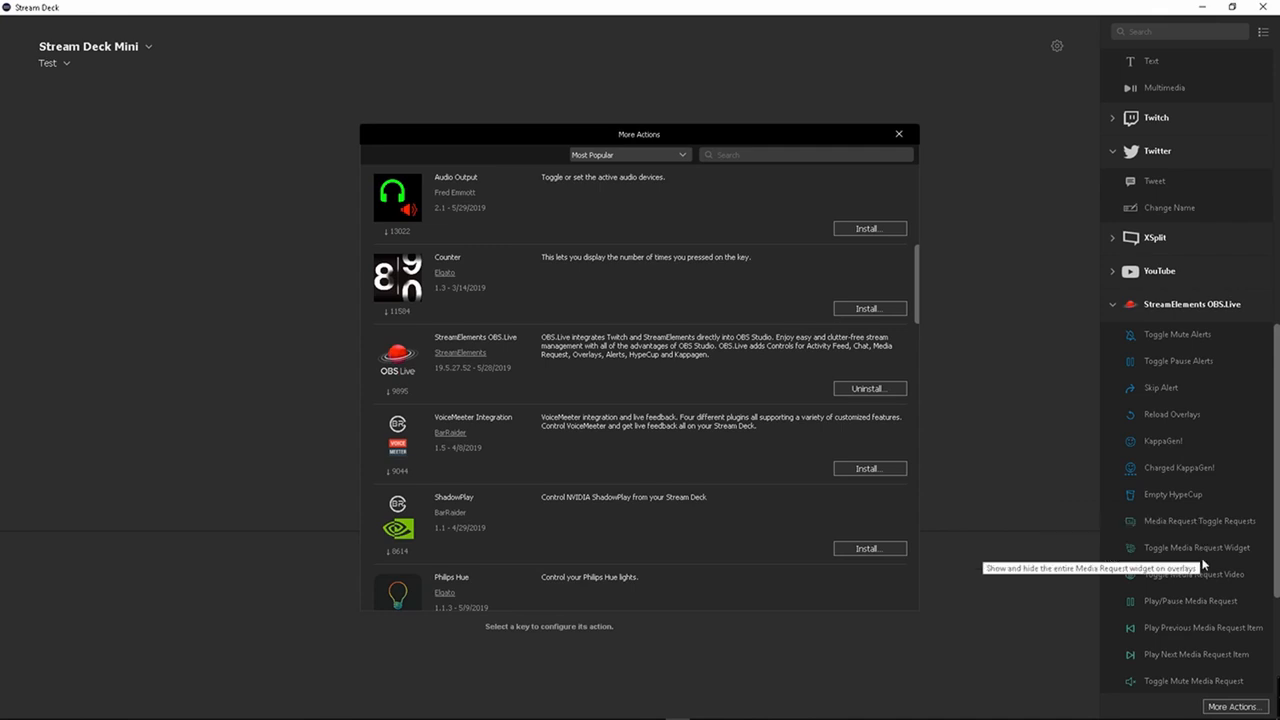
{"action": "scroll", "scroll_direction": "down", "scroll_amount": 3}
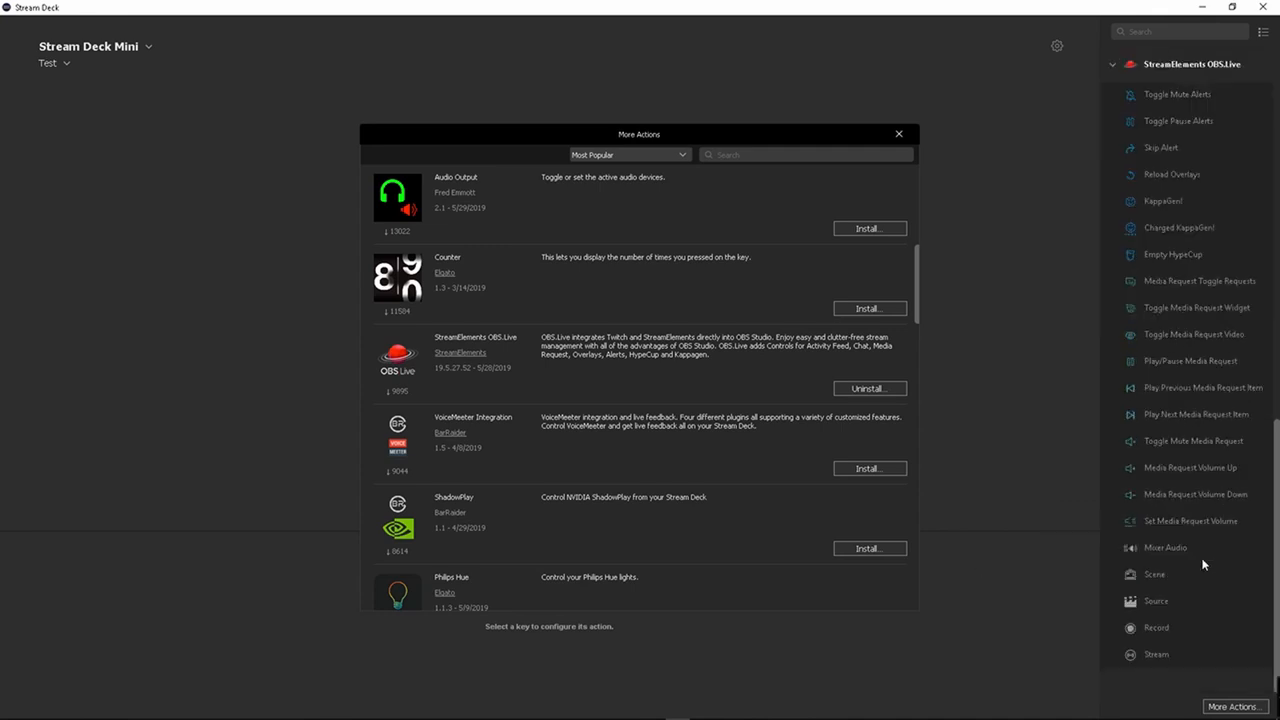
{"action": "mouse_move", "coordinate": [1180, 549]}
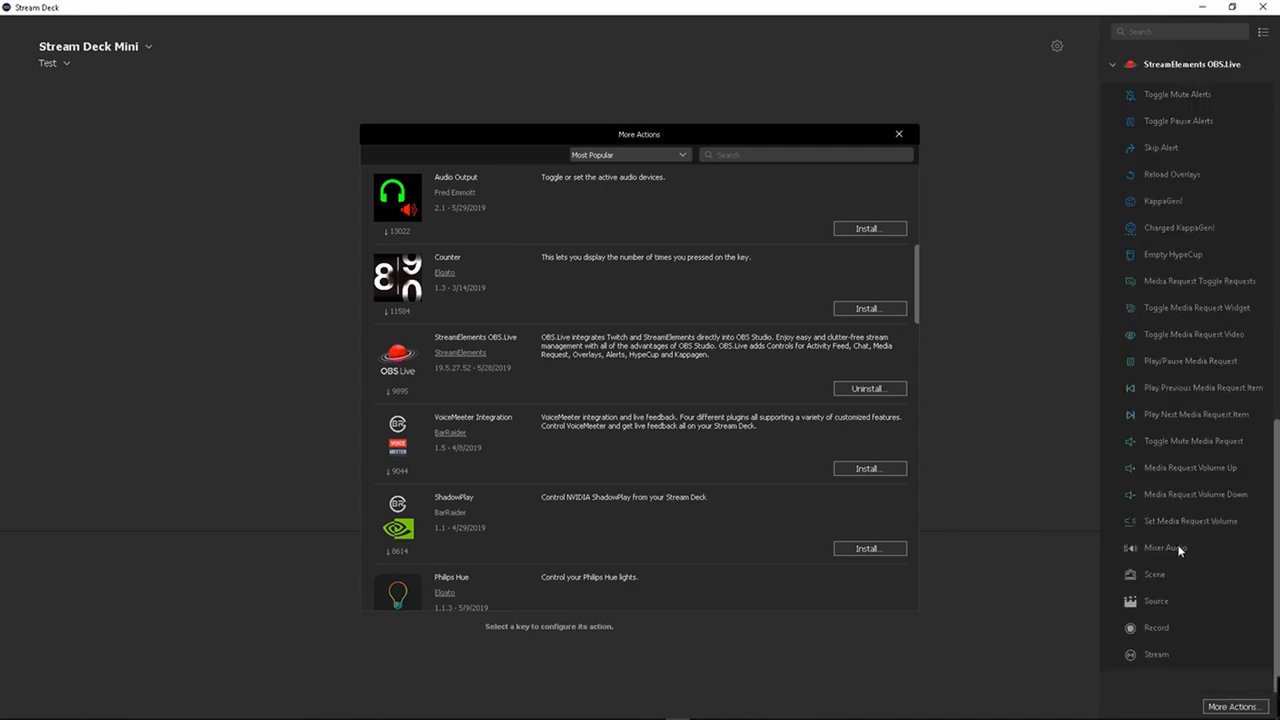
{"action": "mouse_move", "coordinate": [1163, 572]}
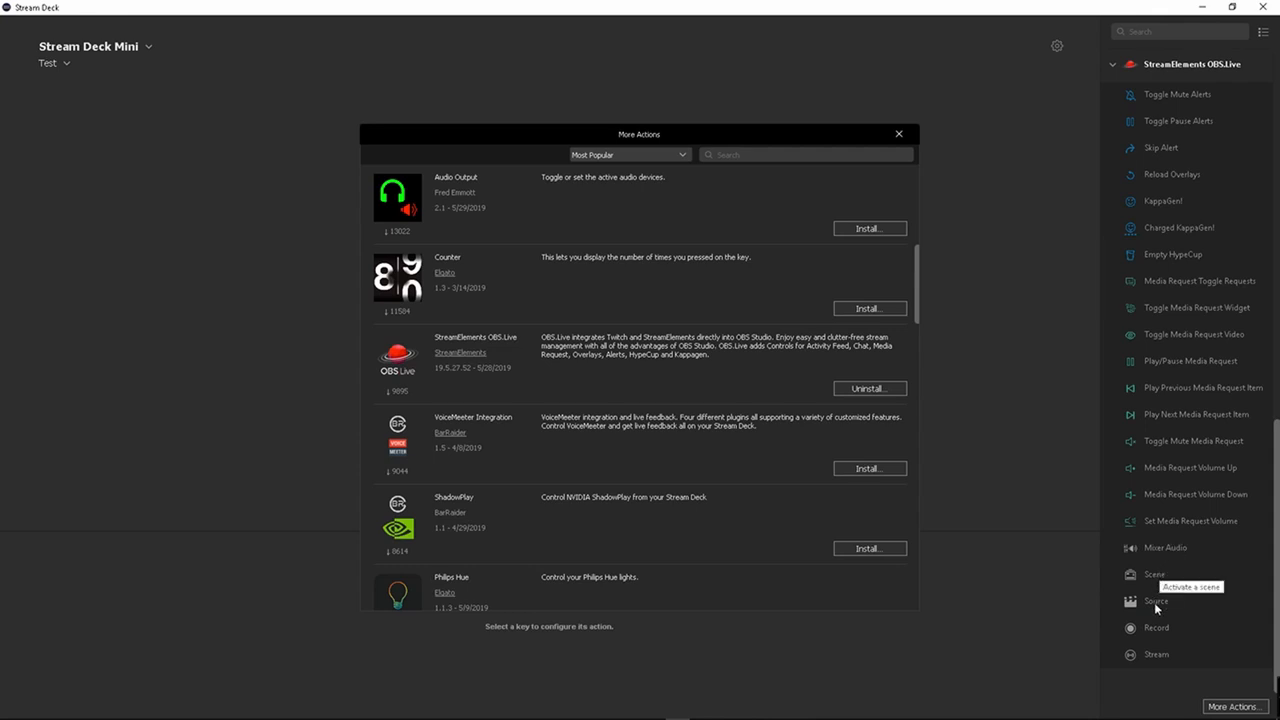
{"action": "mouse_move", "coordinate": [1157, 601]}
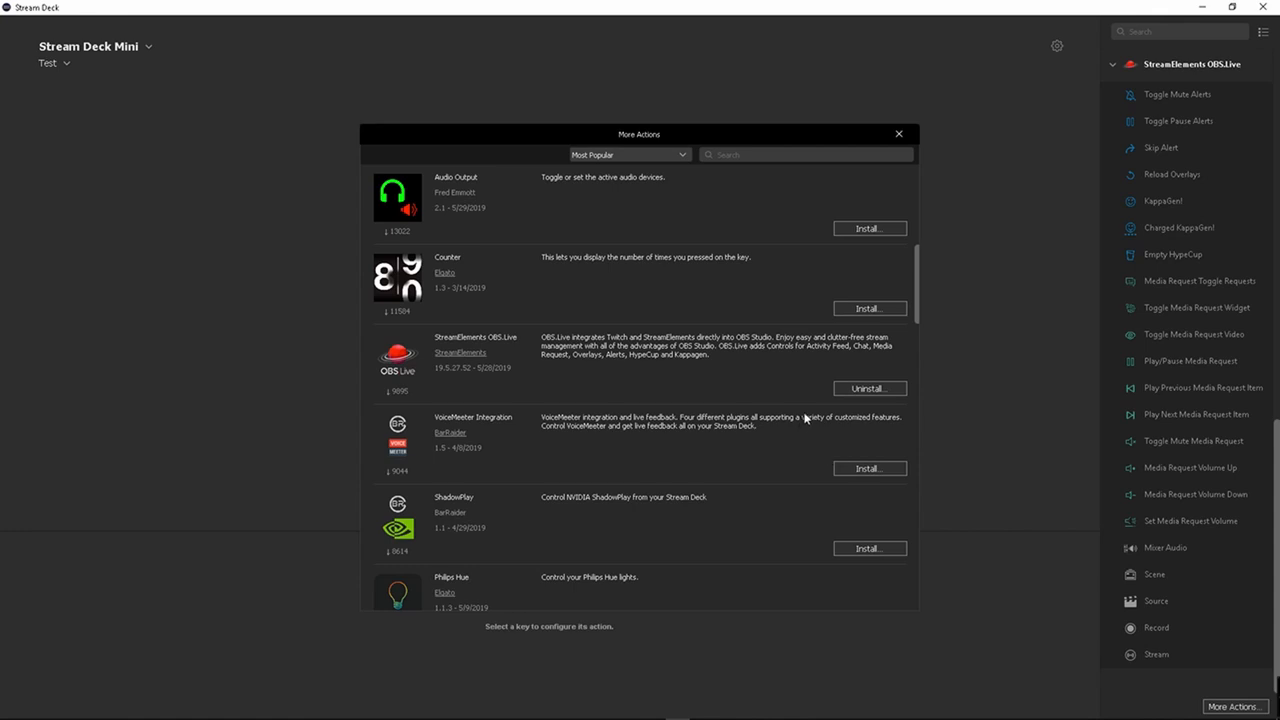
{"action": "scroll", "scroll_direction": "down", "scroll_amount": 3}
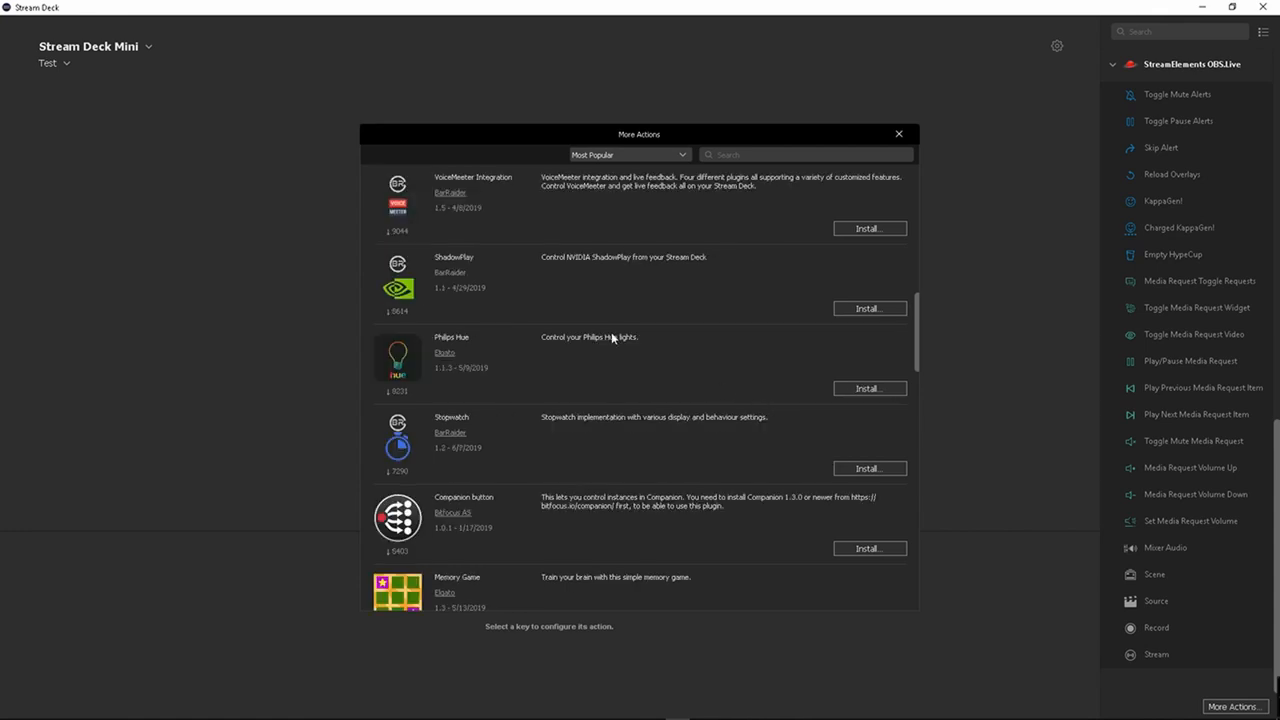
{"action": "mouse_move", "coordinate": [612, 337]}
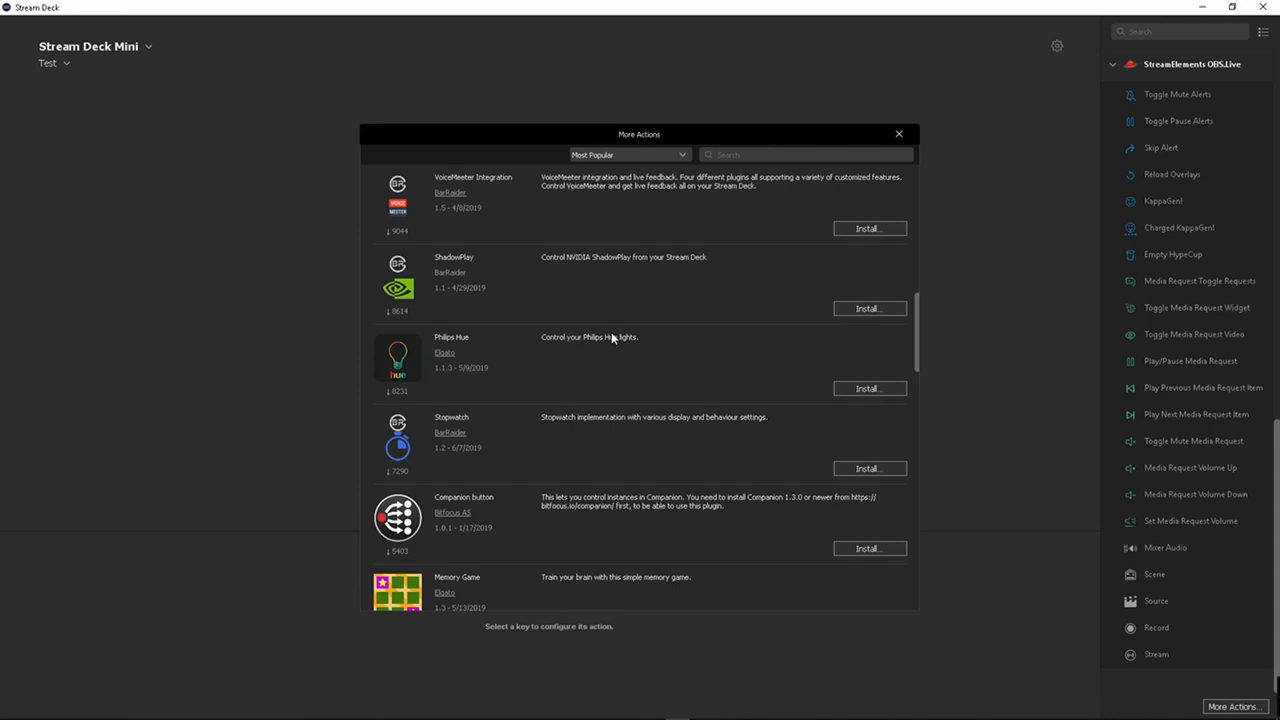
{"action": "left_click", "coordinate": [897, 133]}
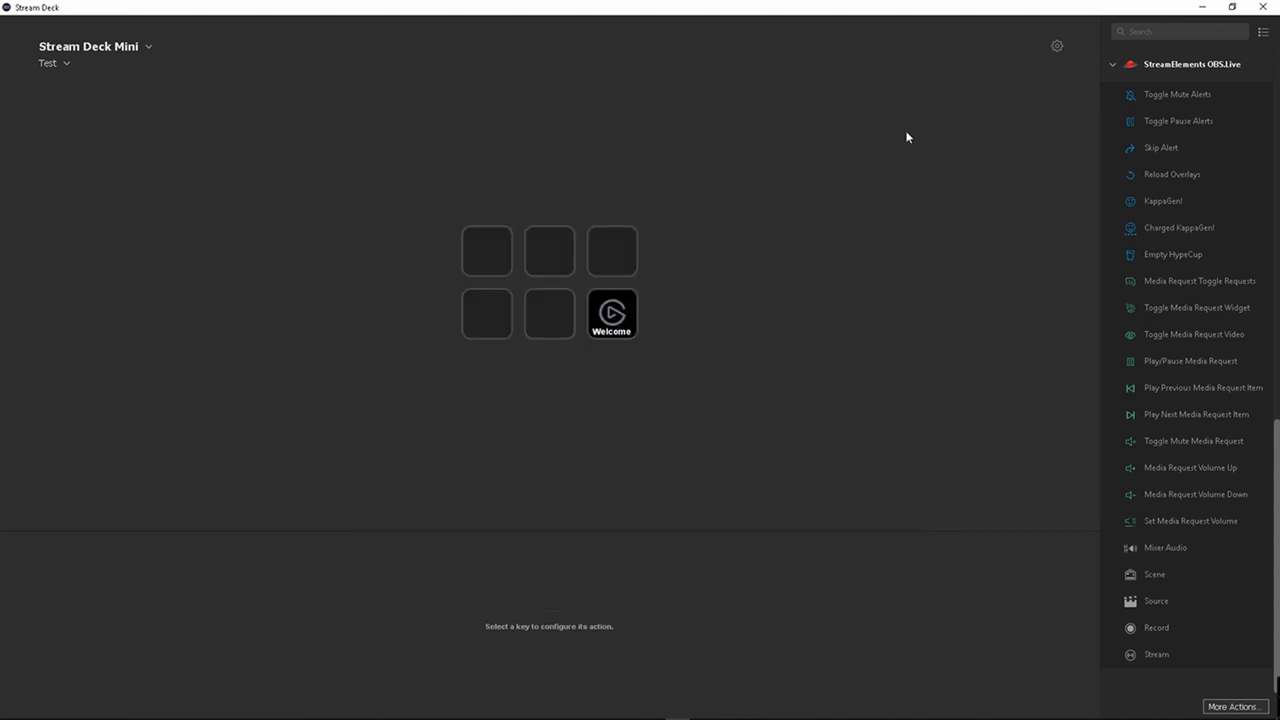
{"action": "mouse_move", "coordinate": [1217, 370]}
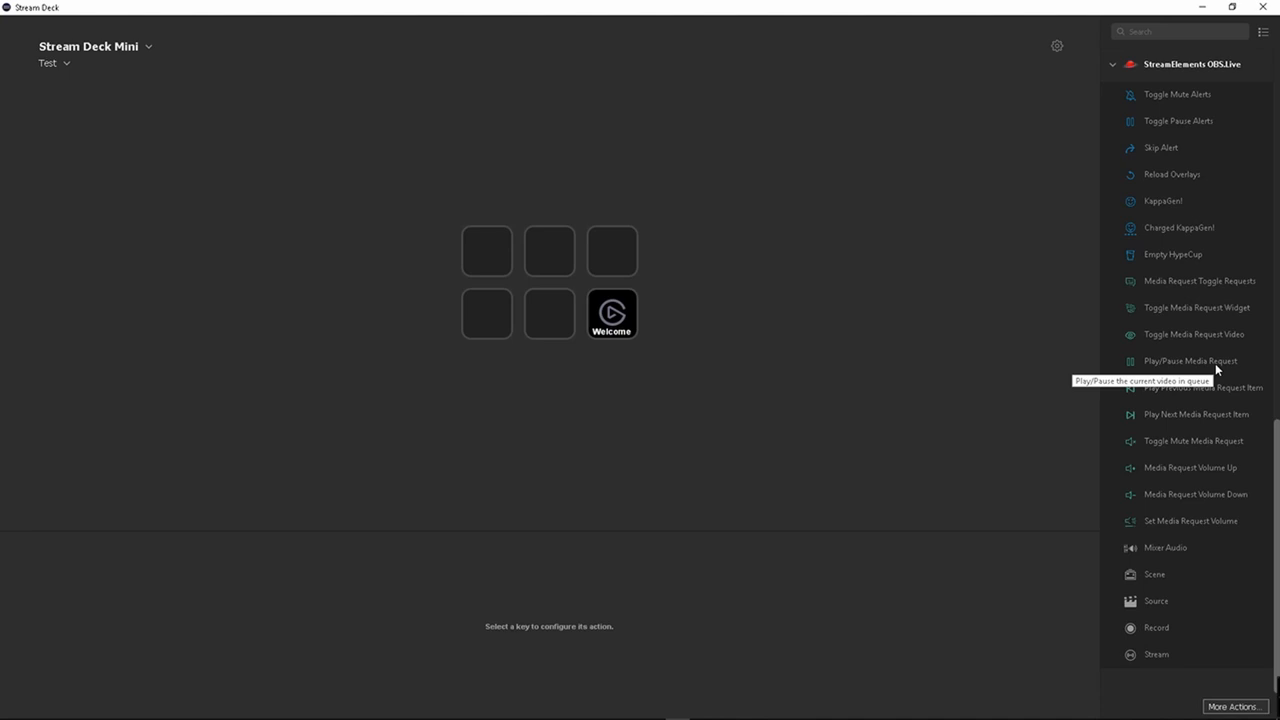
Step: Scroll the actions list up to the System category
{"action": "scroll", "scroll_direction": "up", "scroll_amount": 3}
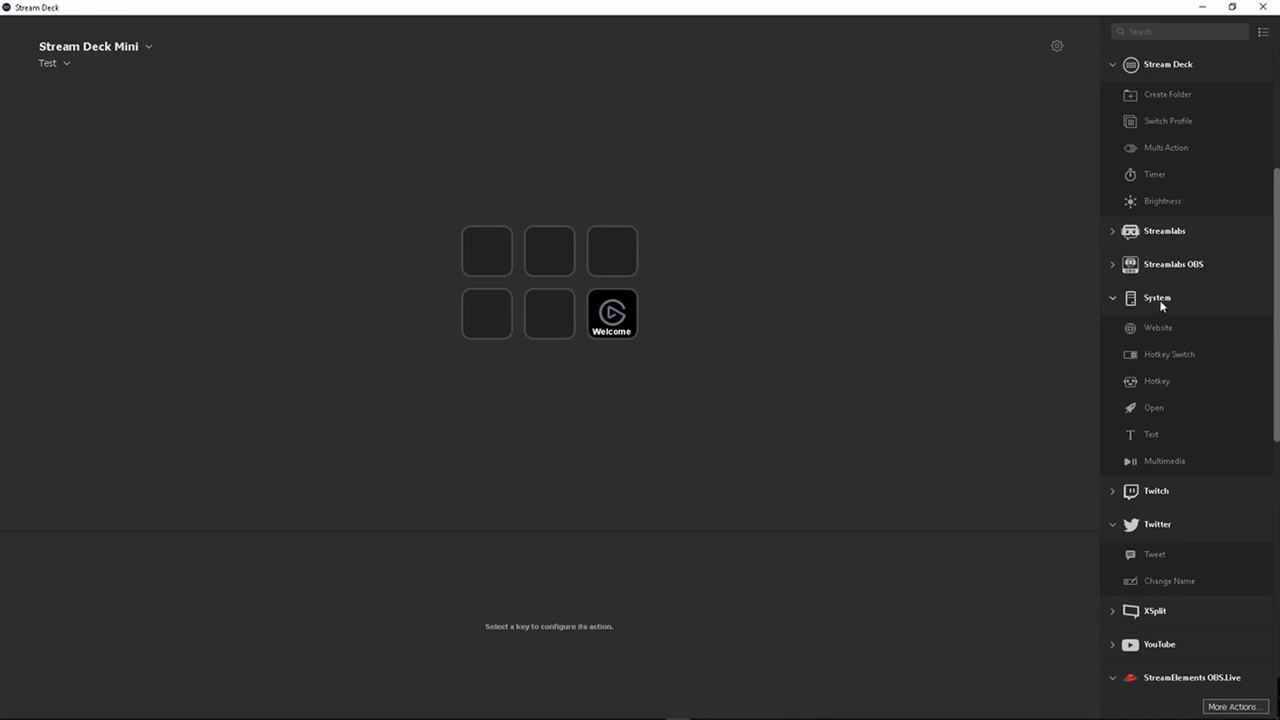
{"action": "mouse_move", "coordinate": [1157, 421]}
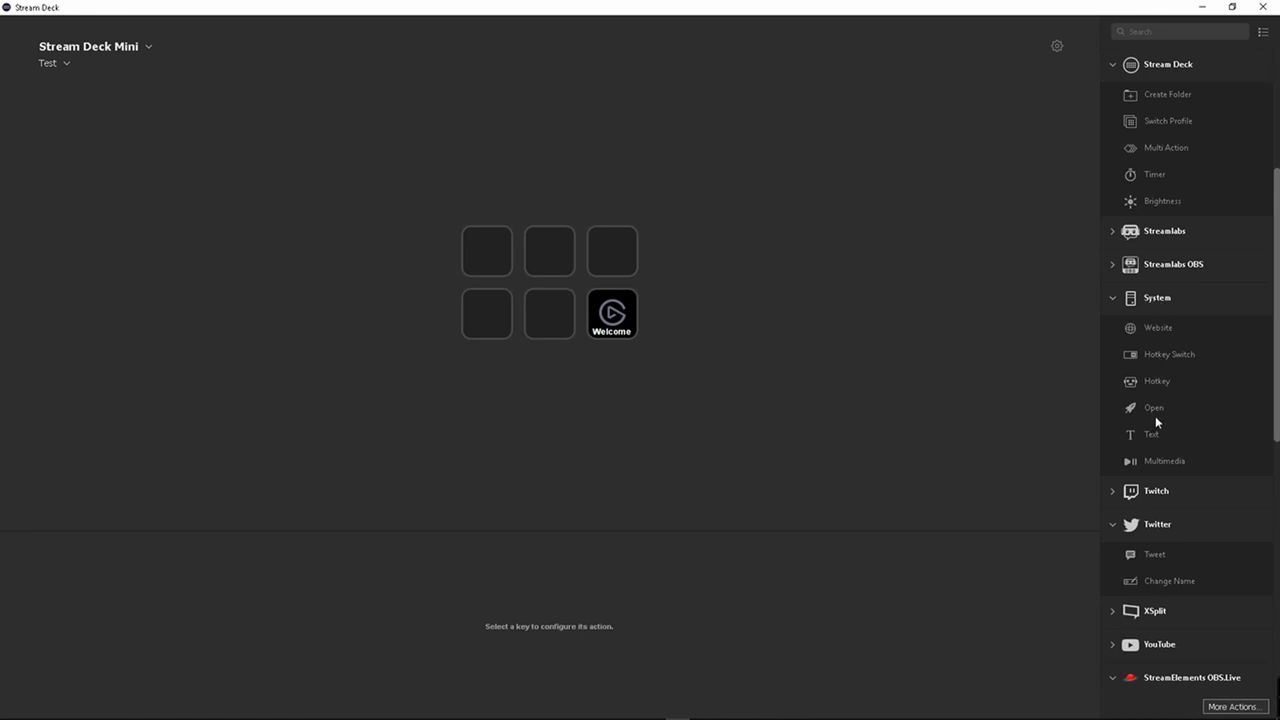
{"action": "mouse_move", "coordinate": [1154, 408]}
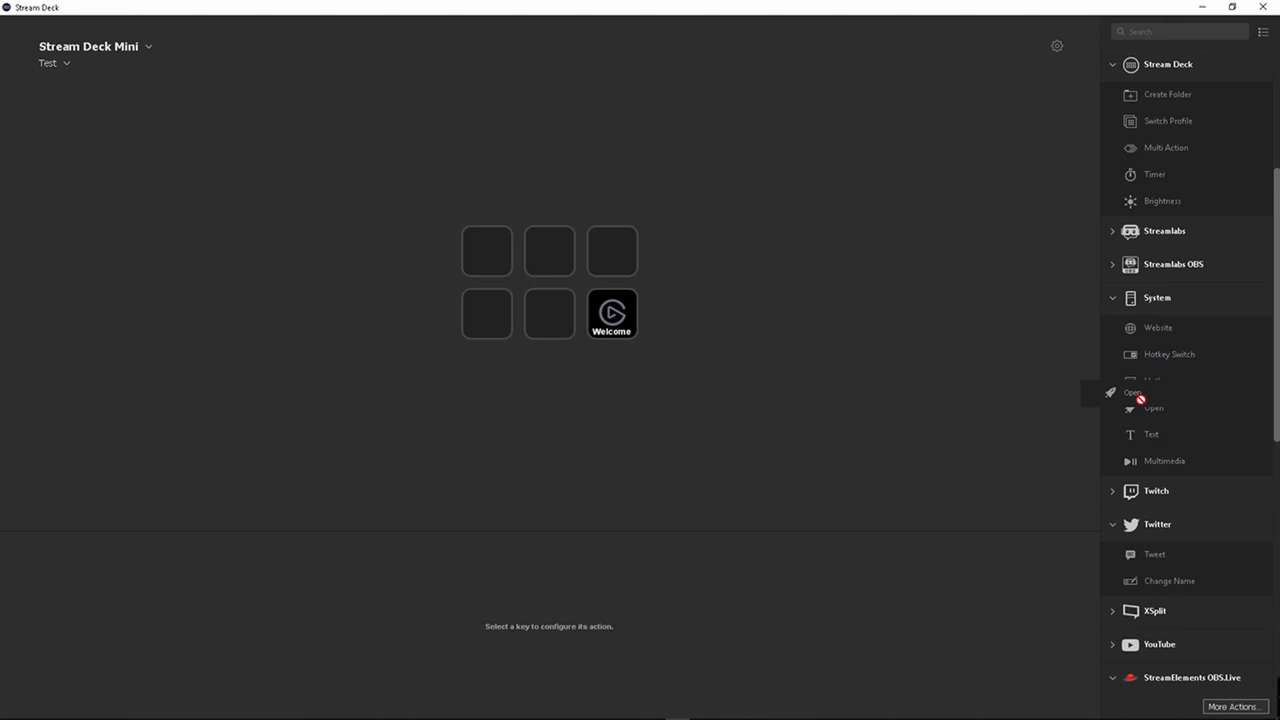
Step: Drag System > Open onto the top-left Stream Deck Mini key
{"action": "left_click_drag", "start_coordinate": [1153, 407], "coordinate": [549, 250]}
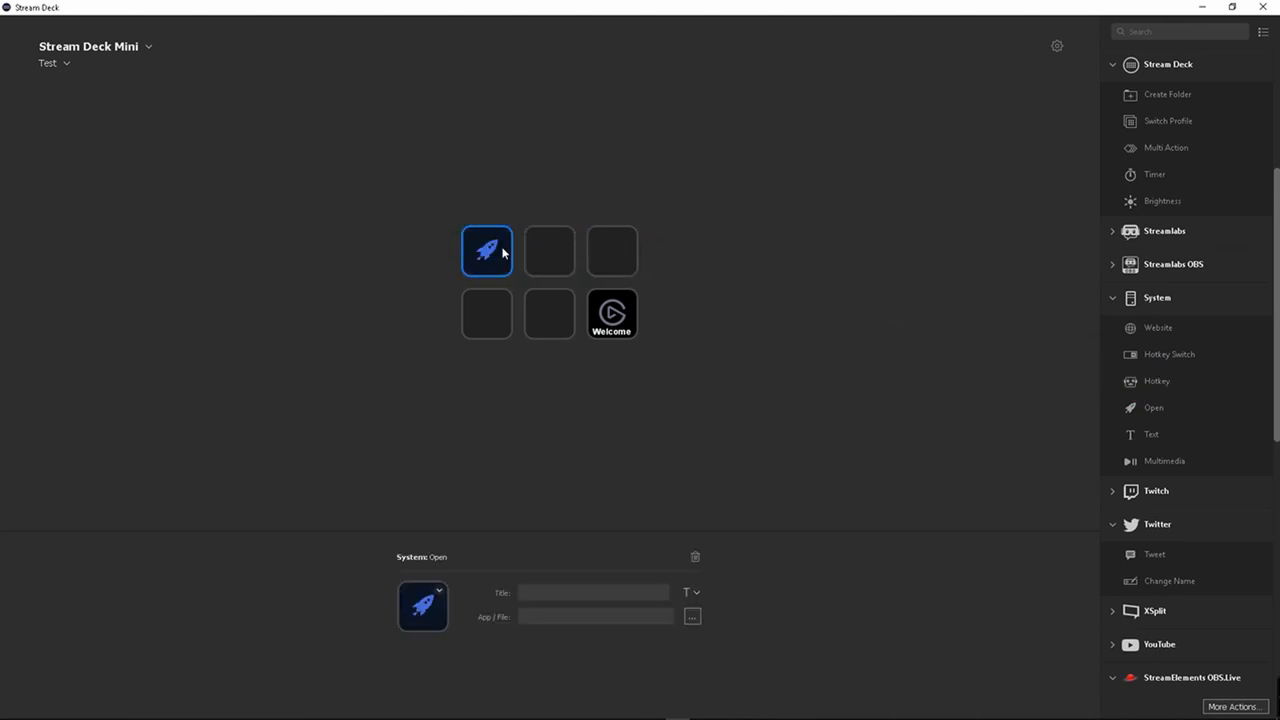
{"action": "mouse_move", "coordinate": [485, 475]}
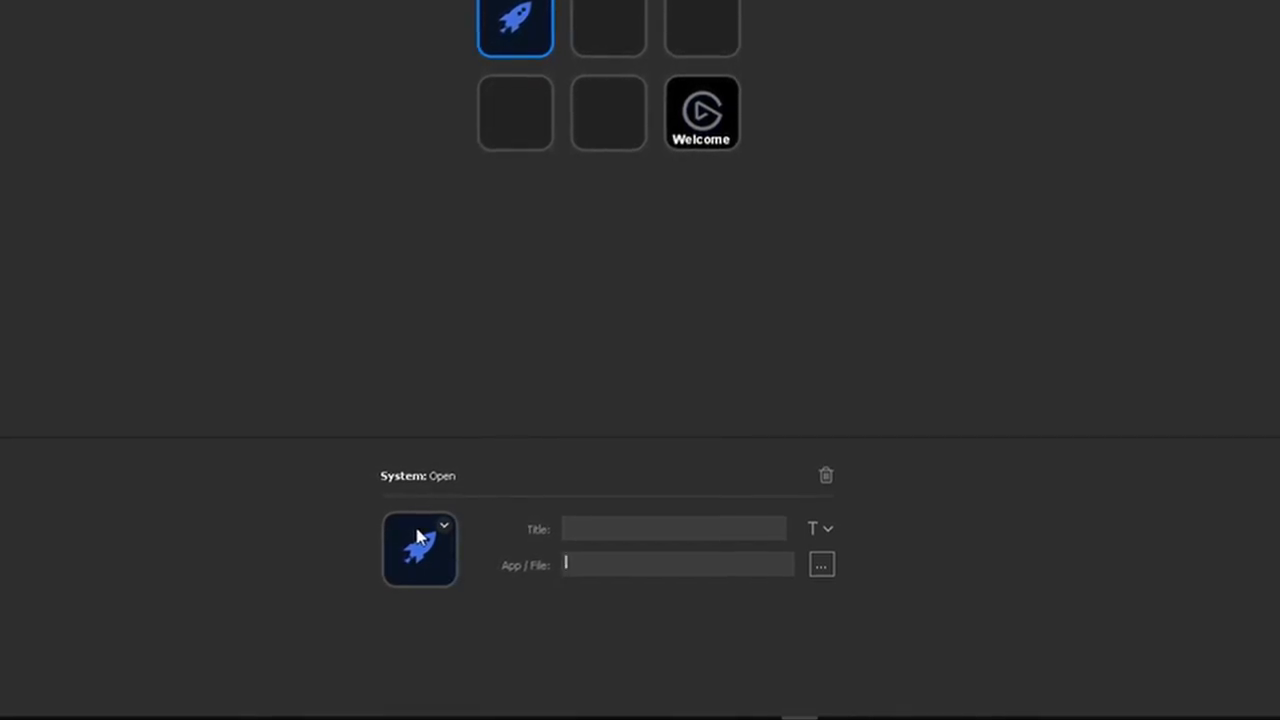
Step: Choose Create New Icon from the Open key's icon dropdown
{"action": "left_click", "coordinate": [443, 527]}
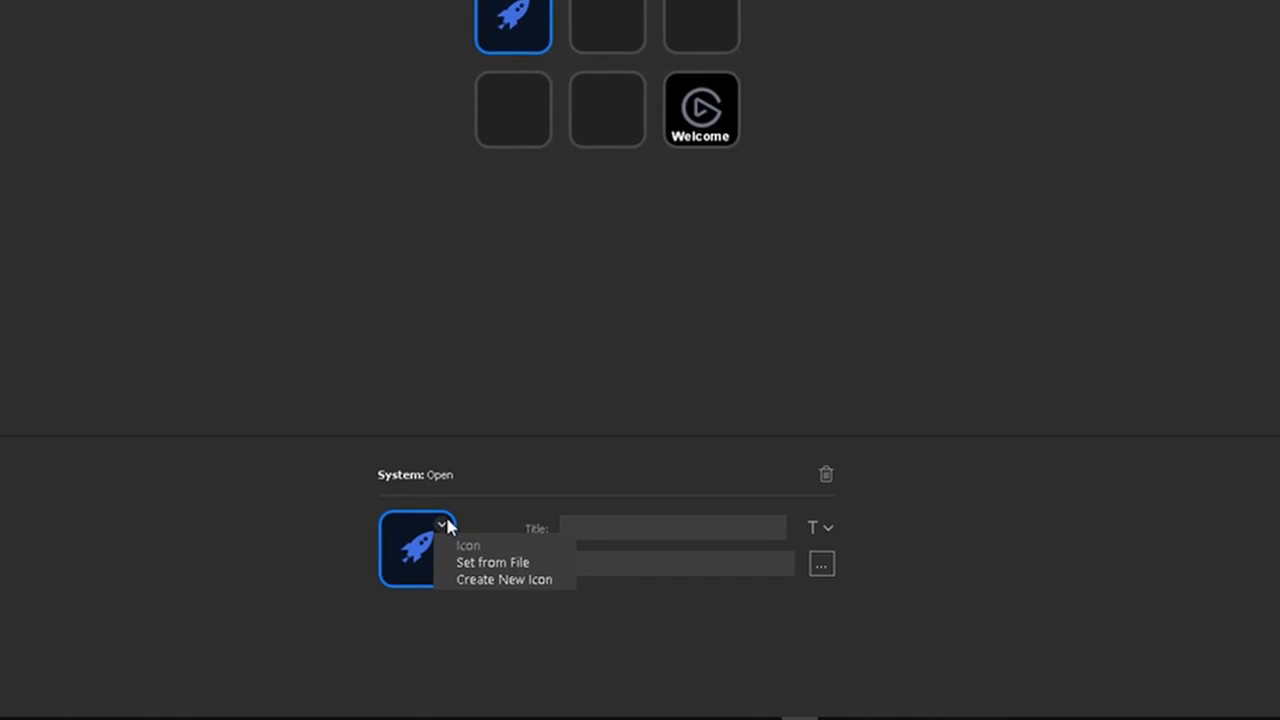
{"action": "mouse_move", "coordinate": [490, 561]}
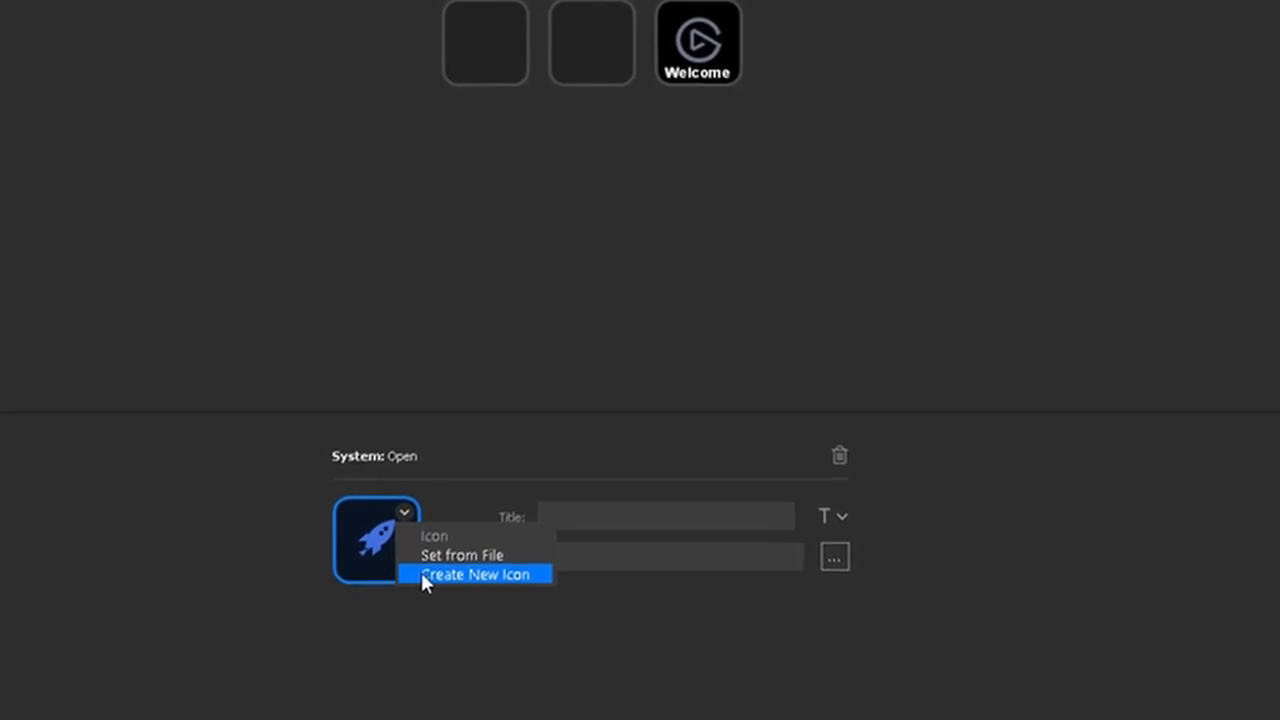
{"action": "left_click", "coordinate": [478, 573]}
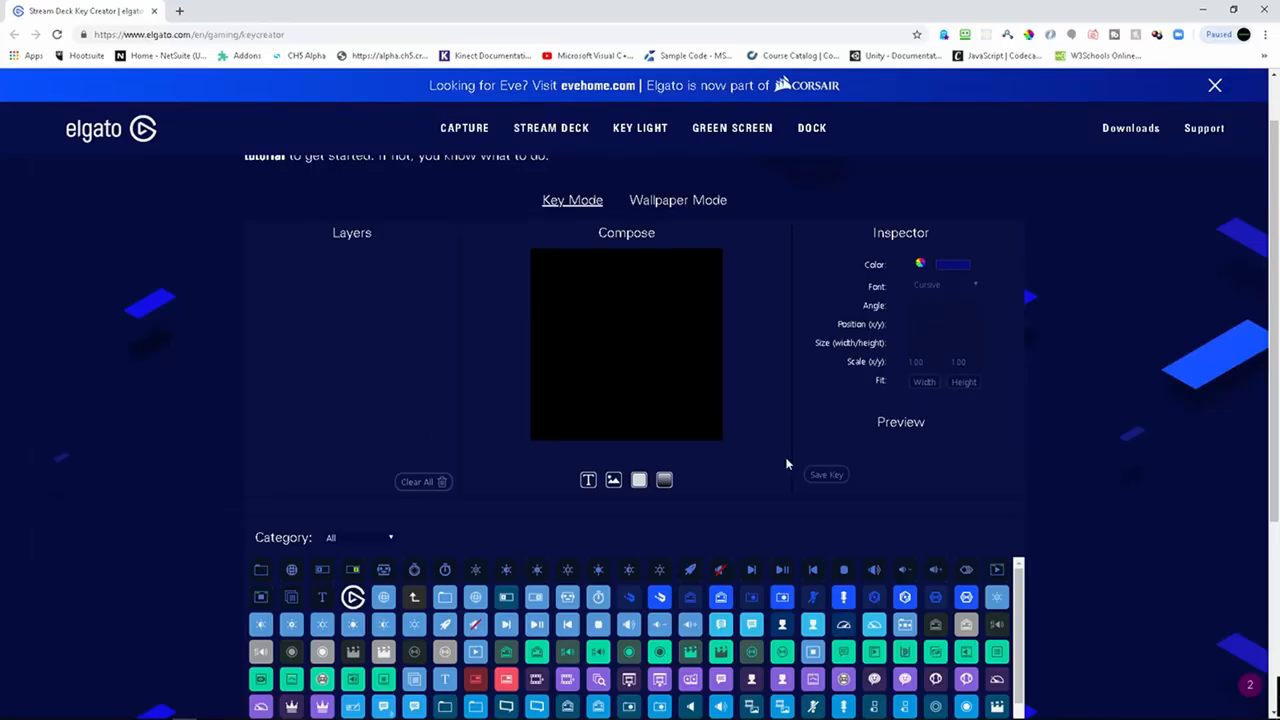
Step: Scroll Key Creator's icon library down to the social media icons
{"action": "scroll", "scroll_direction": "up", "scroll_amount": 3}
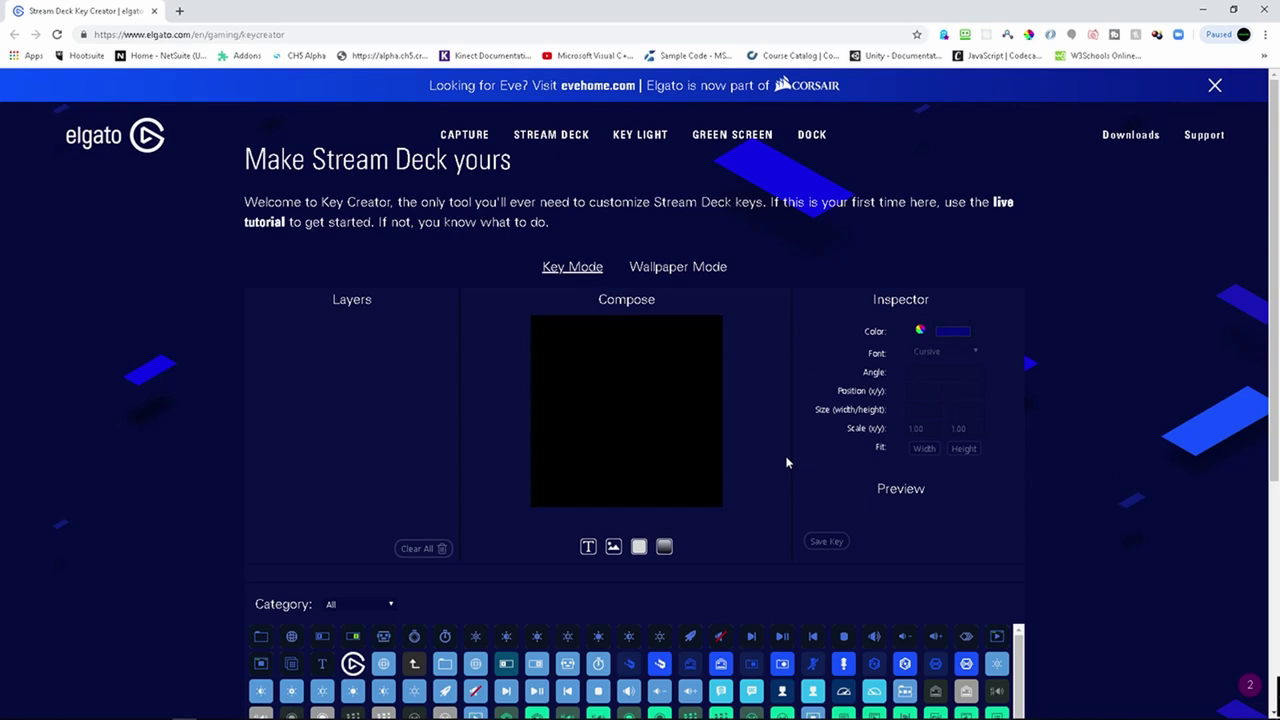
{"action": "mouse_move", "coordinate": [588, 547]}
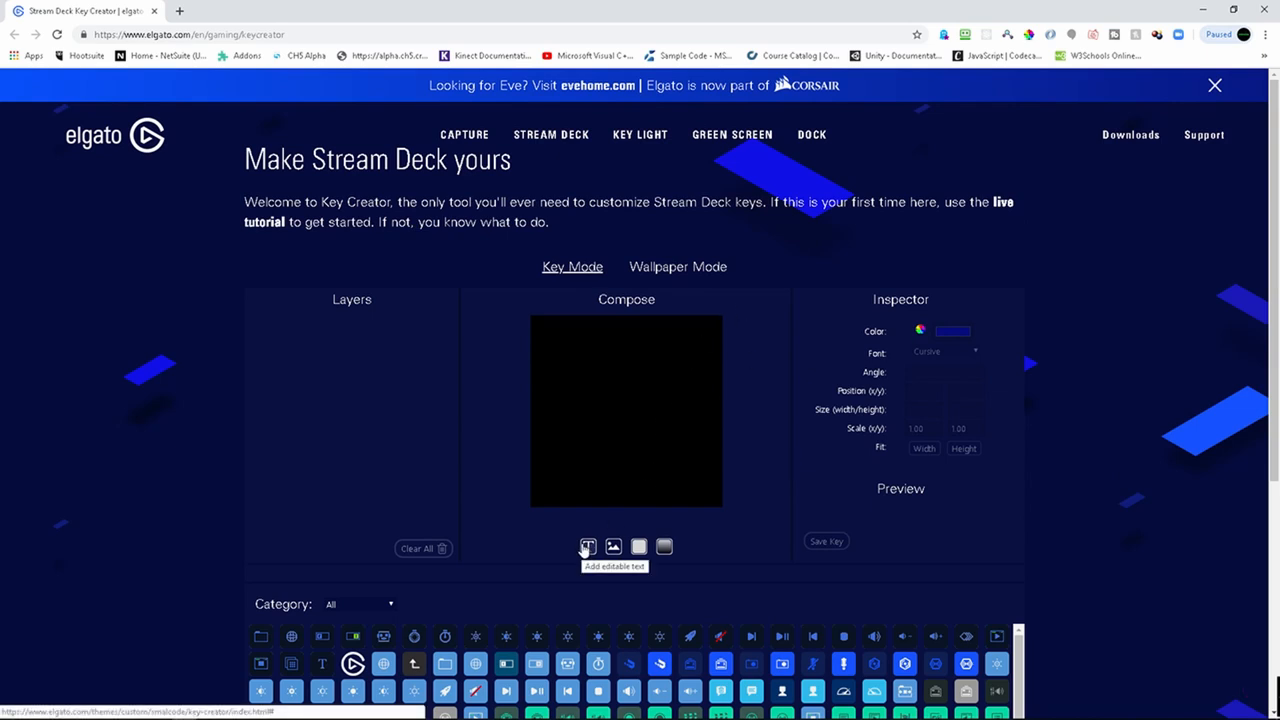
{"action": "mouse_move", "coordinate": [578, 608]}
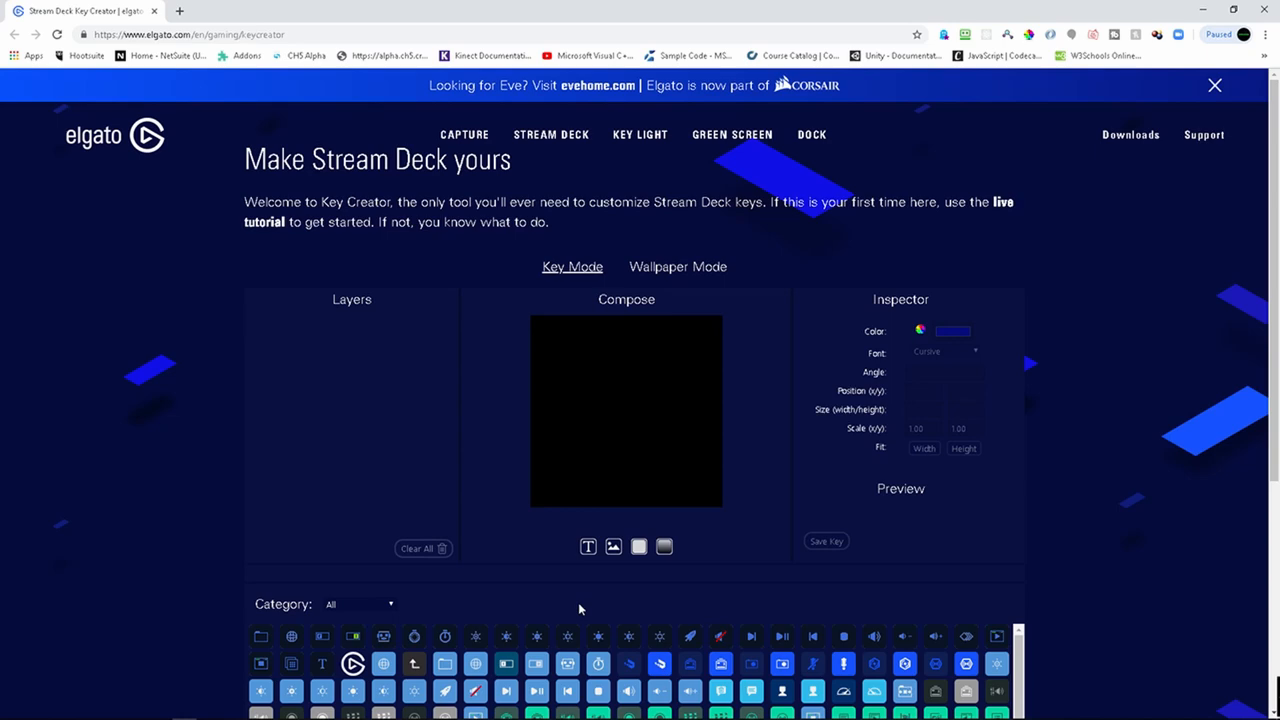
{"action": "scroll", "scroll_direction": "down", "scroll_amount": 3}
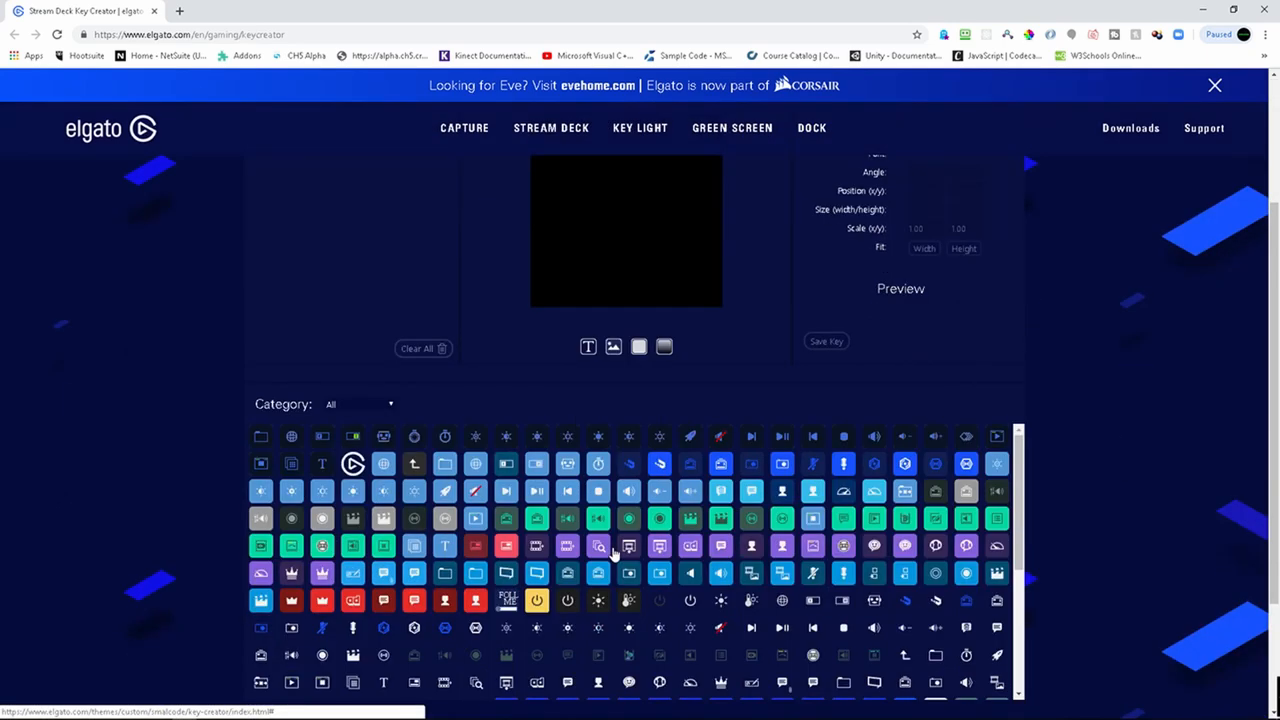
{"action": "scroll", "scroll_direction": "down", "scroll_amount": 3}
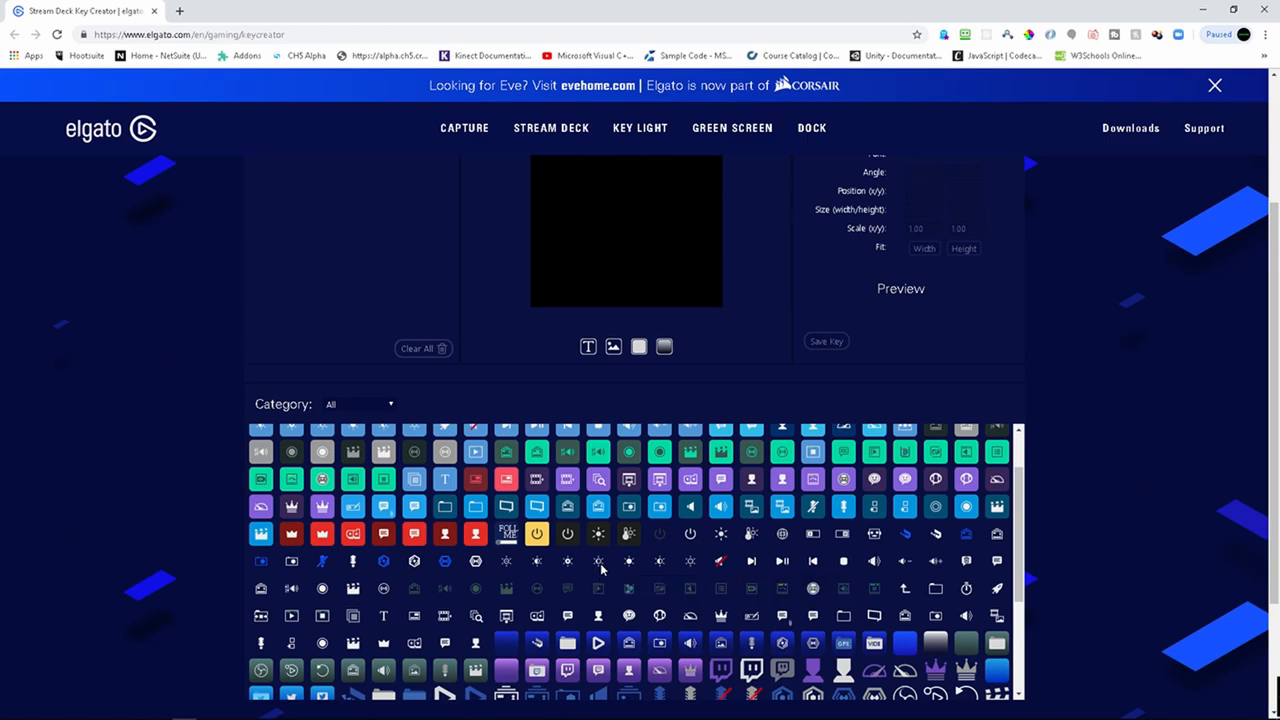
{"action": "scroll", "scroll_direction": "down", "scroll_amount": 3}
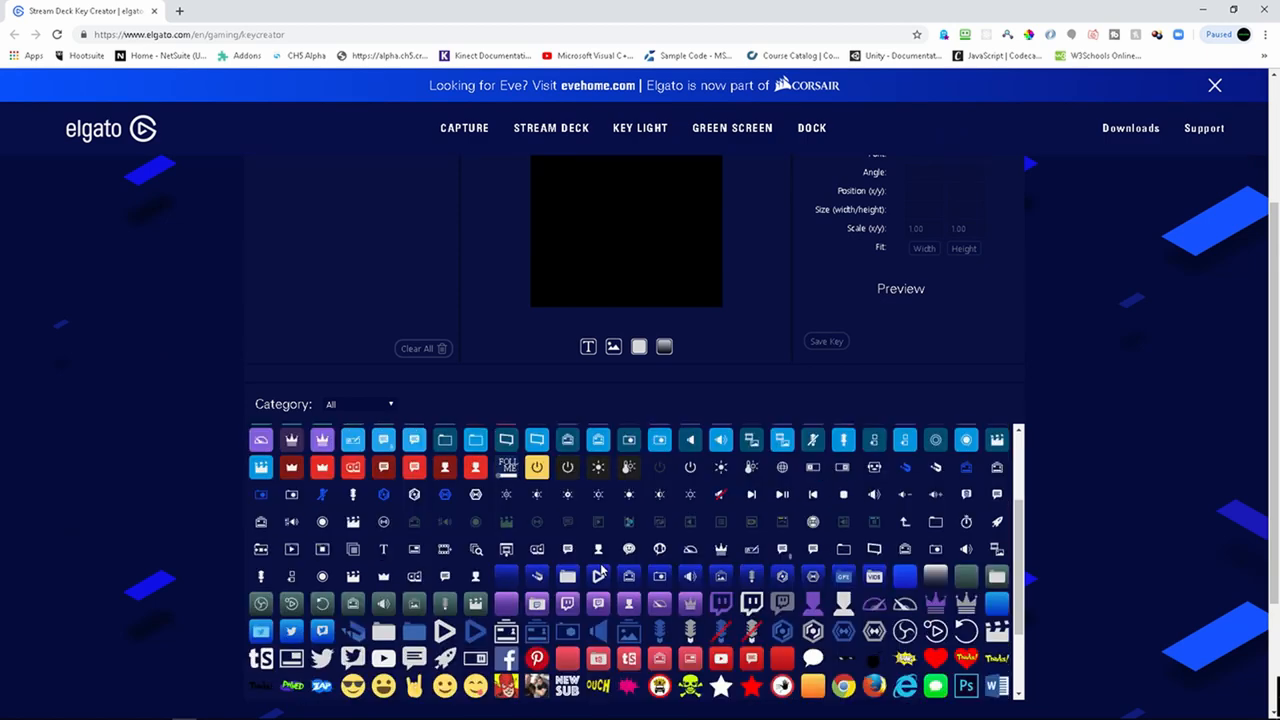
{"action": "mouse_move", "coordinate": [612, 630]}
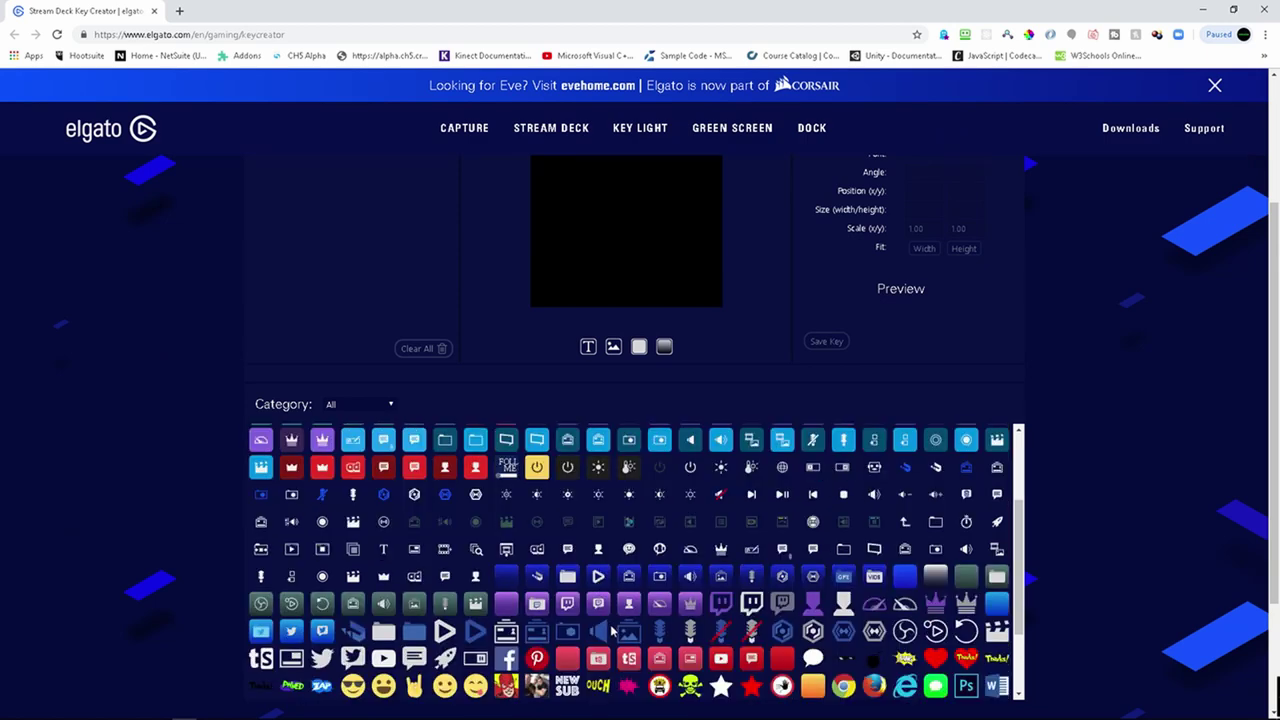
Step: Add the Facebook logo to the key canvas and check its preview
{"action": "left_click", "coordinate": [507, 658]}
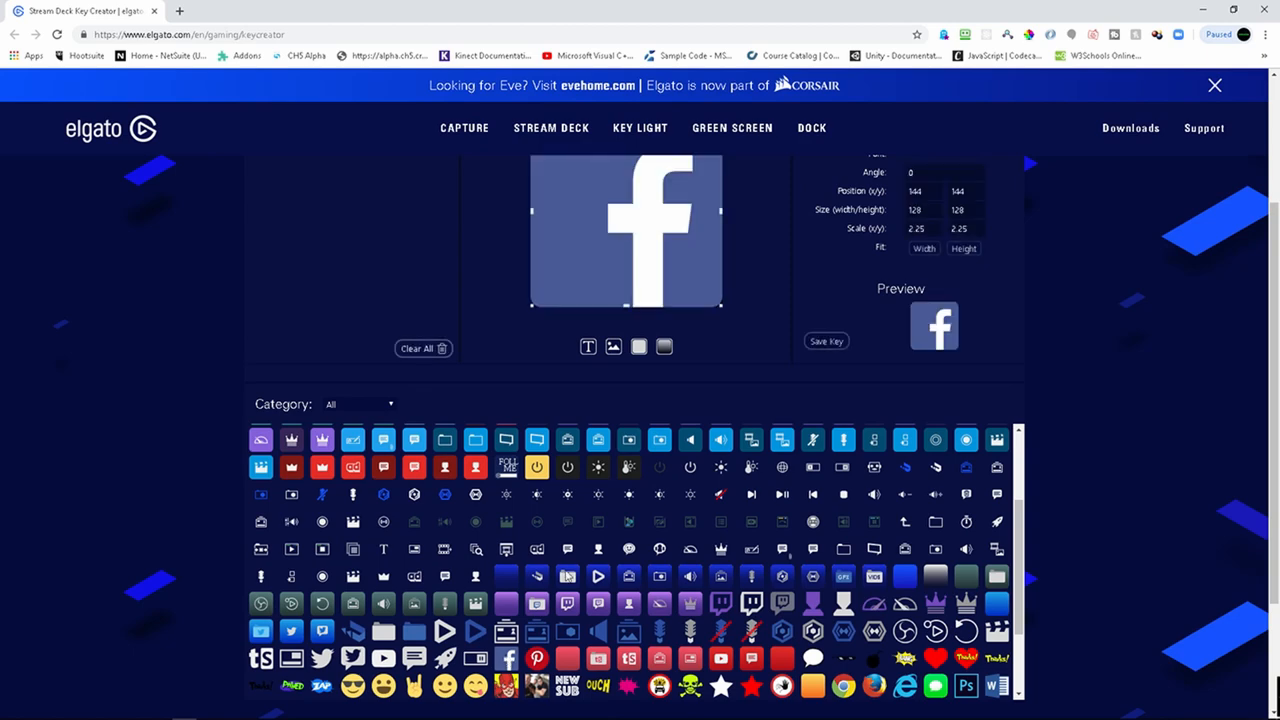
{"action": "mouse_move", "coordinate": [872, 552]}
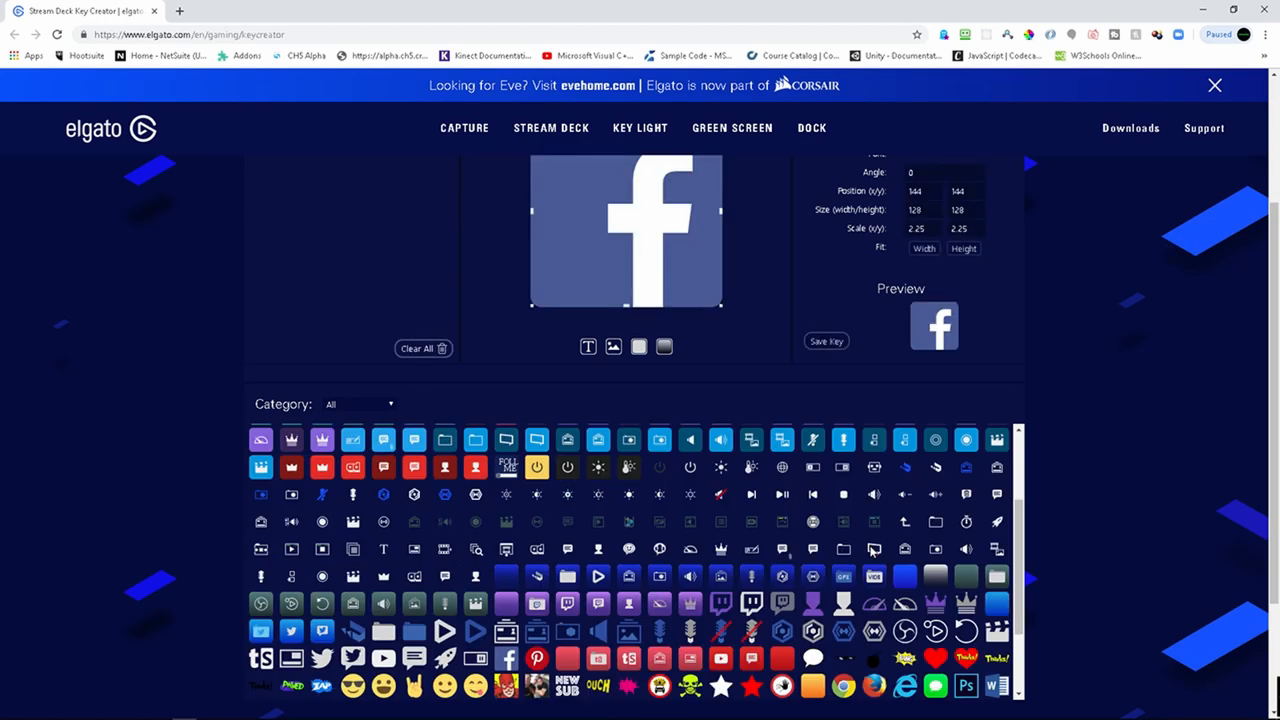
{"action": "scroll", "scroll_direction": "down", "scroll_amount": 3}
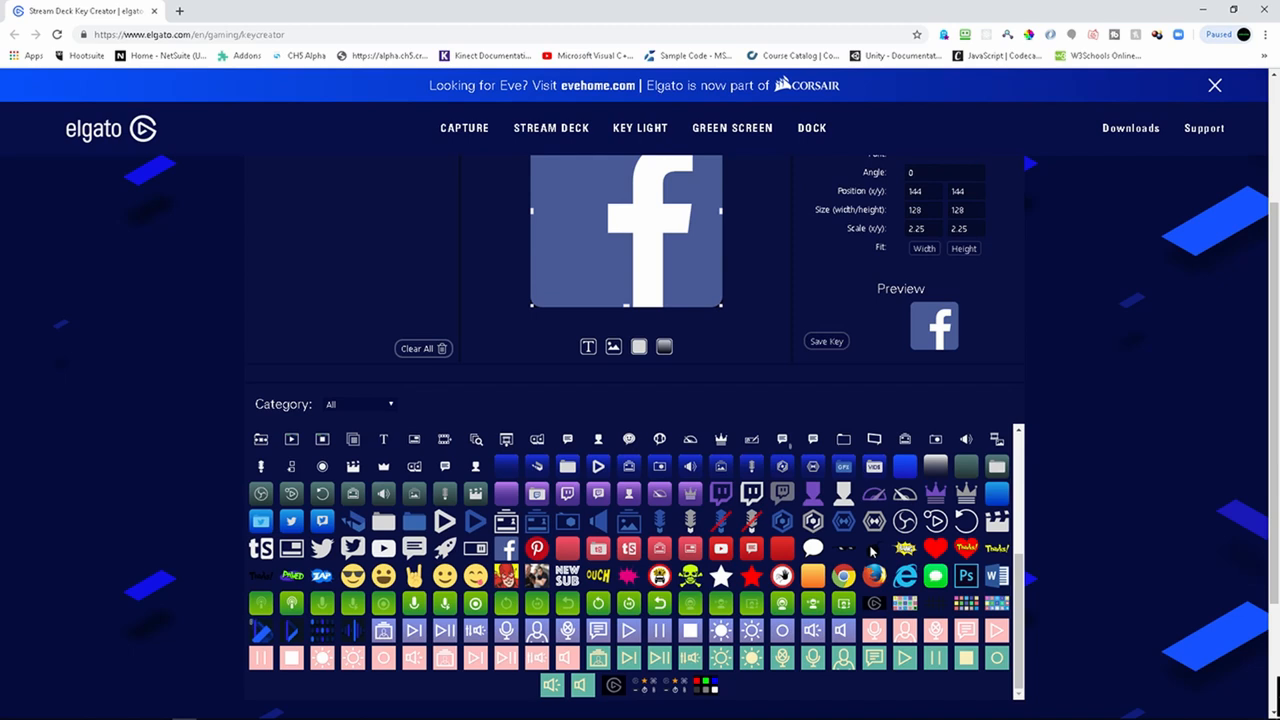
{"action": "mouse_move", "coordinate": [873, 548]}
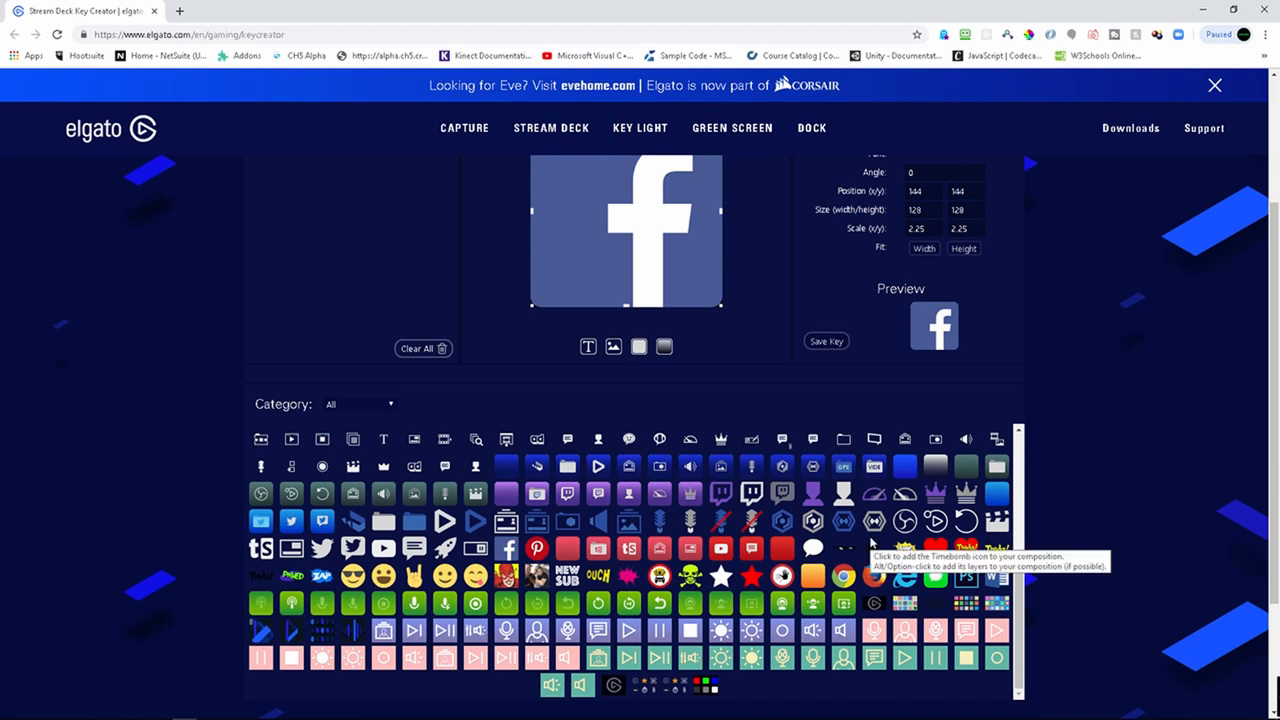
{"action": "scroll", "scroll_direction": "up", "scroll_amount": 3}
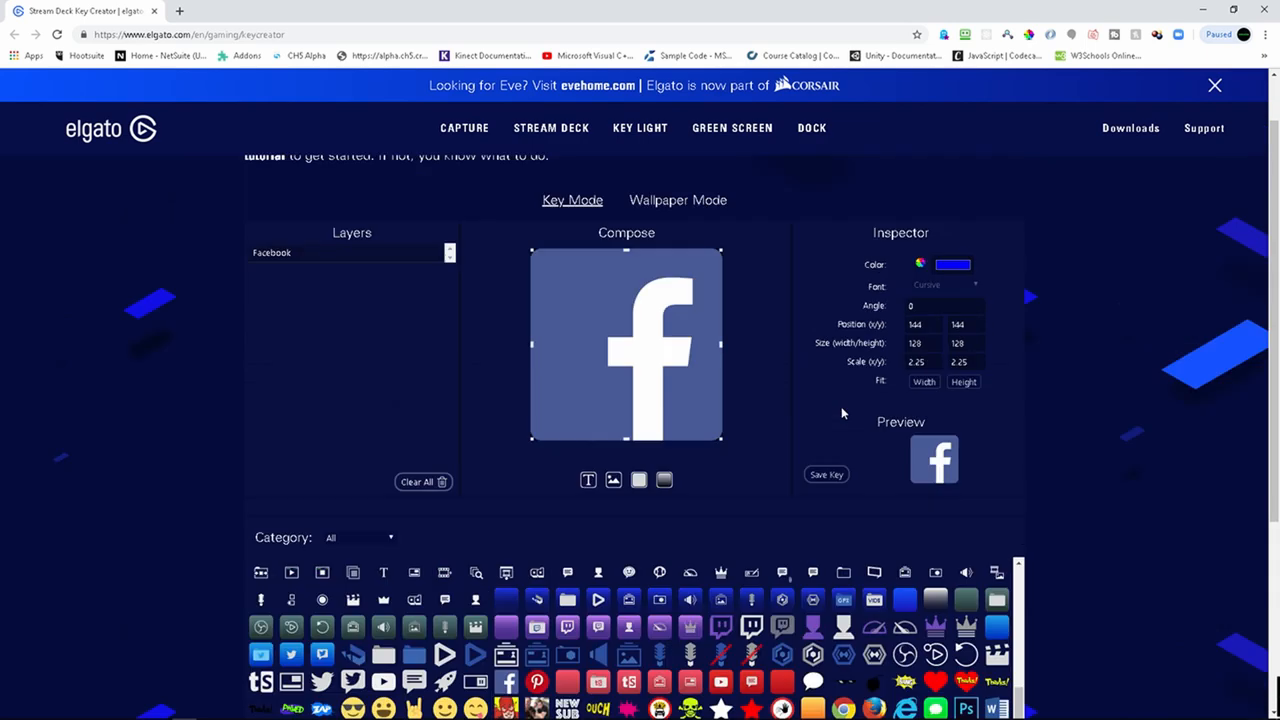
{"action": "mouse_move", "coordinate": [551, 300]}
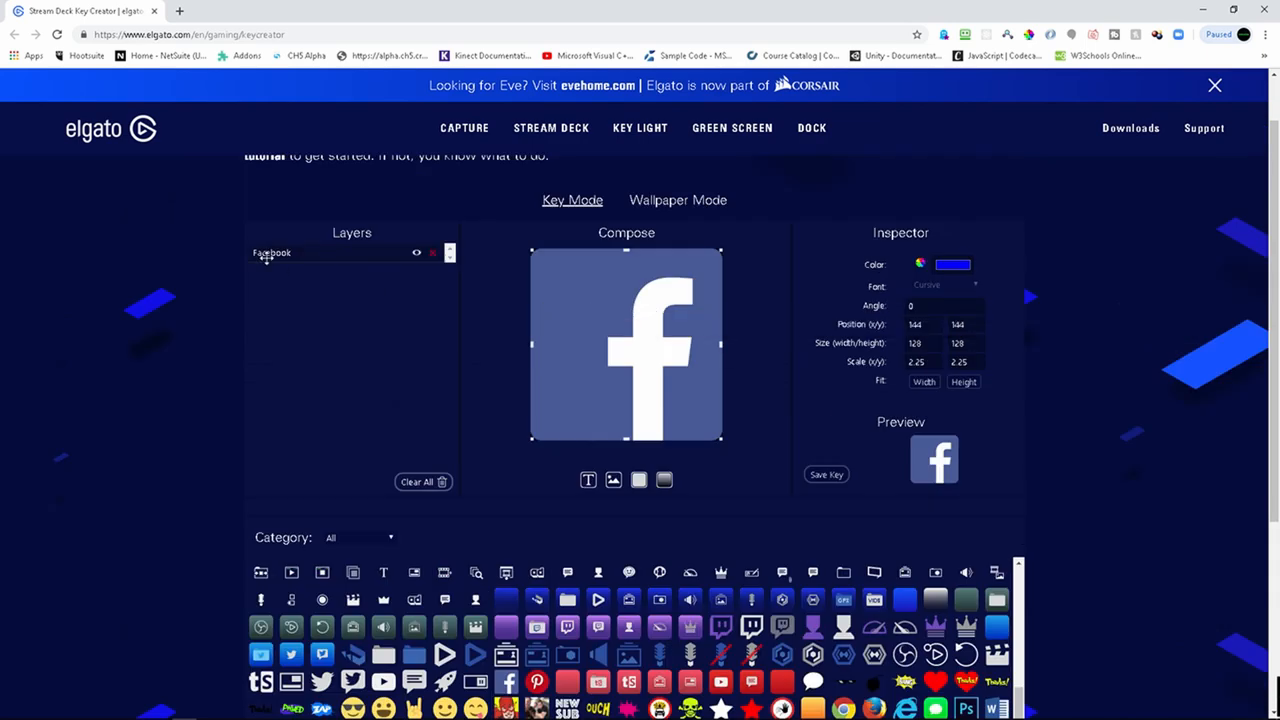
{"action": "mouse_move", "coordinate": [397, 289]}
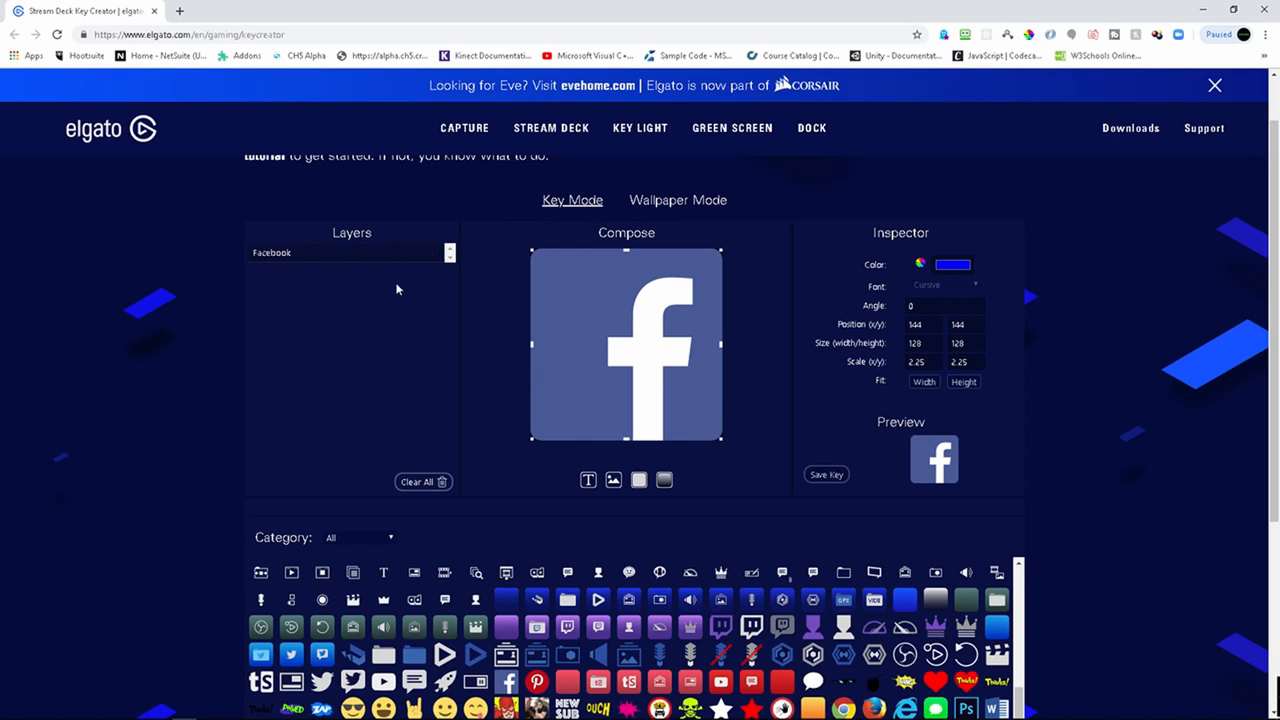
{"action": "mouse_move", "coordinate": [567, 347]}
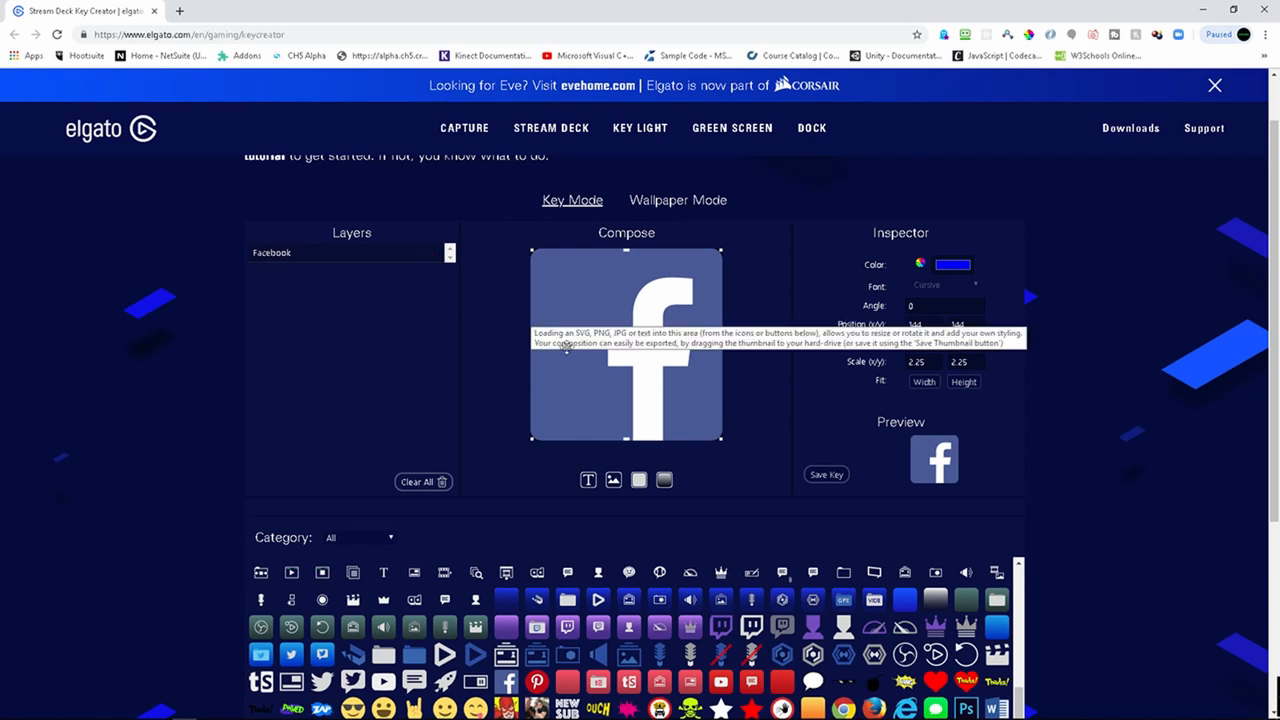
{"action": "mouse_move", "coordinate": [828, 306]}
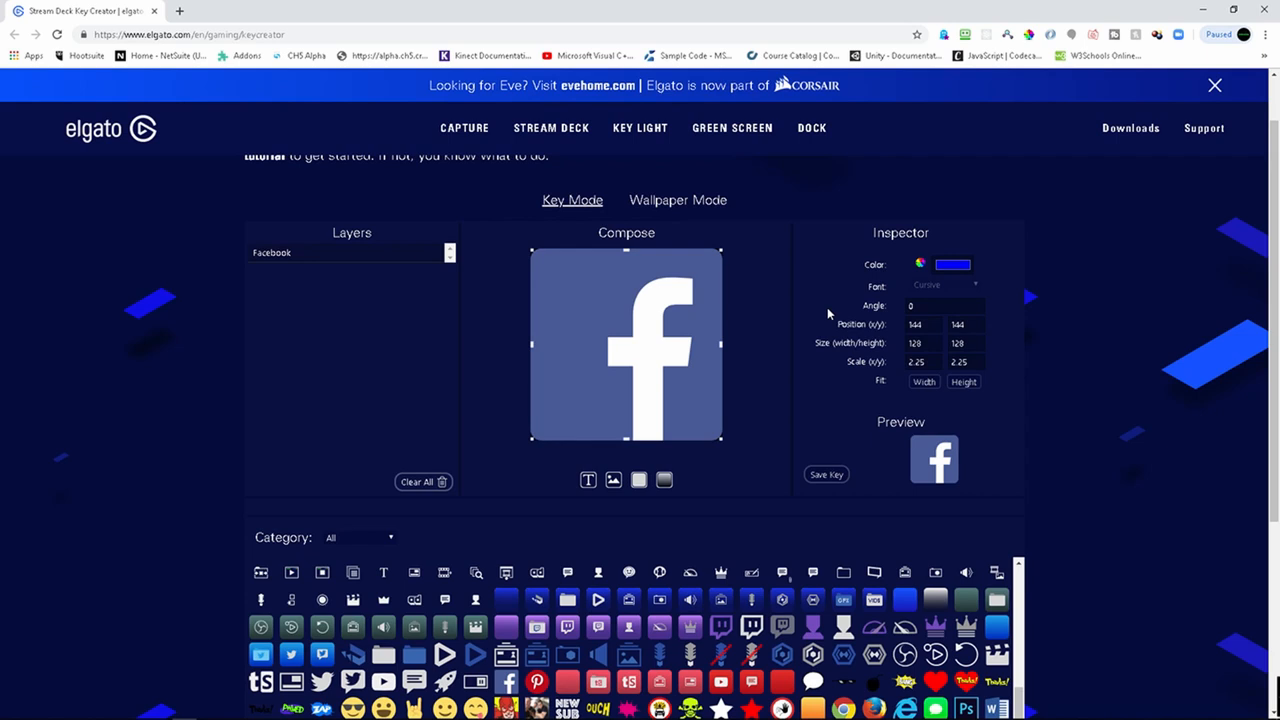
{"action": "mouse_move", "coordinate": [653, 464]}
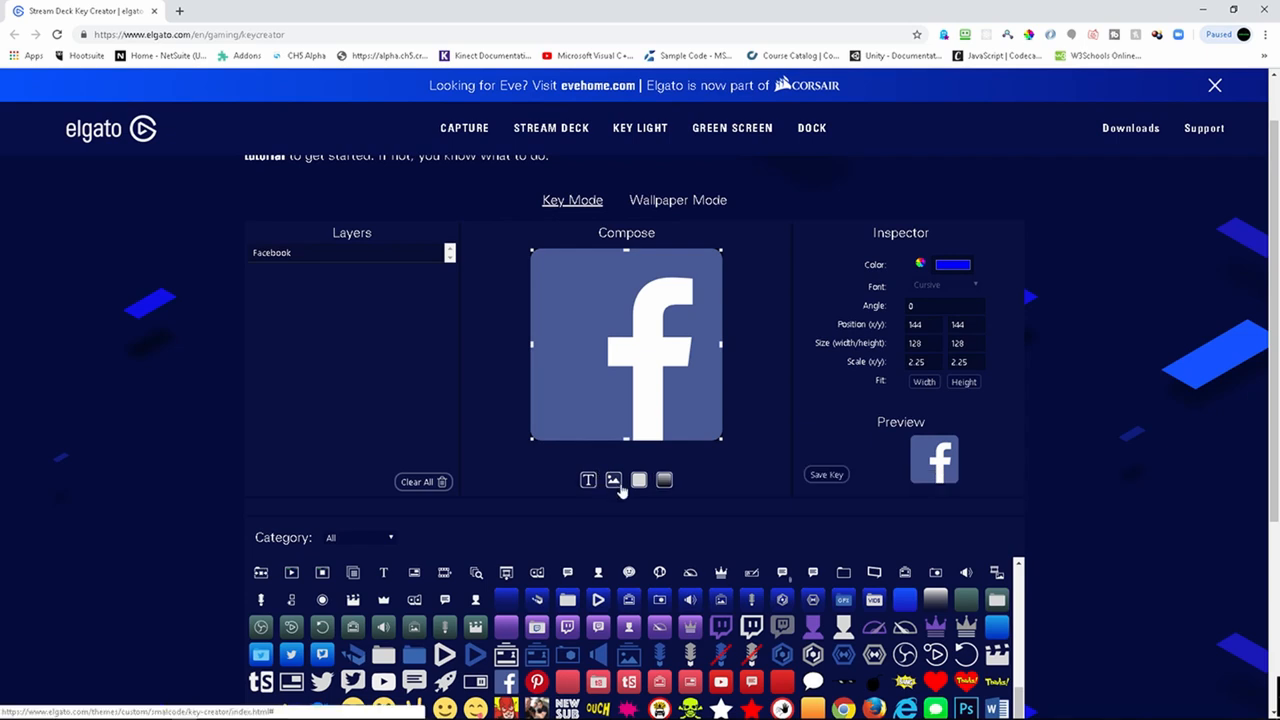
{"action": "mouse_move", "coordinate": [639, 480]}
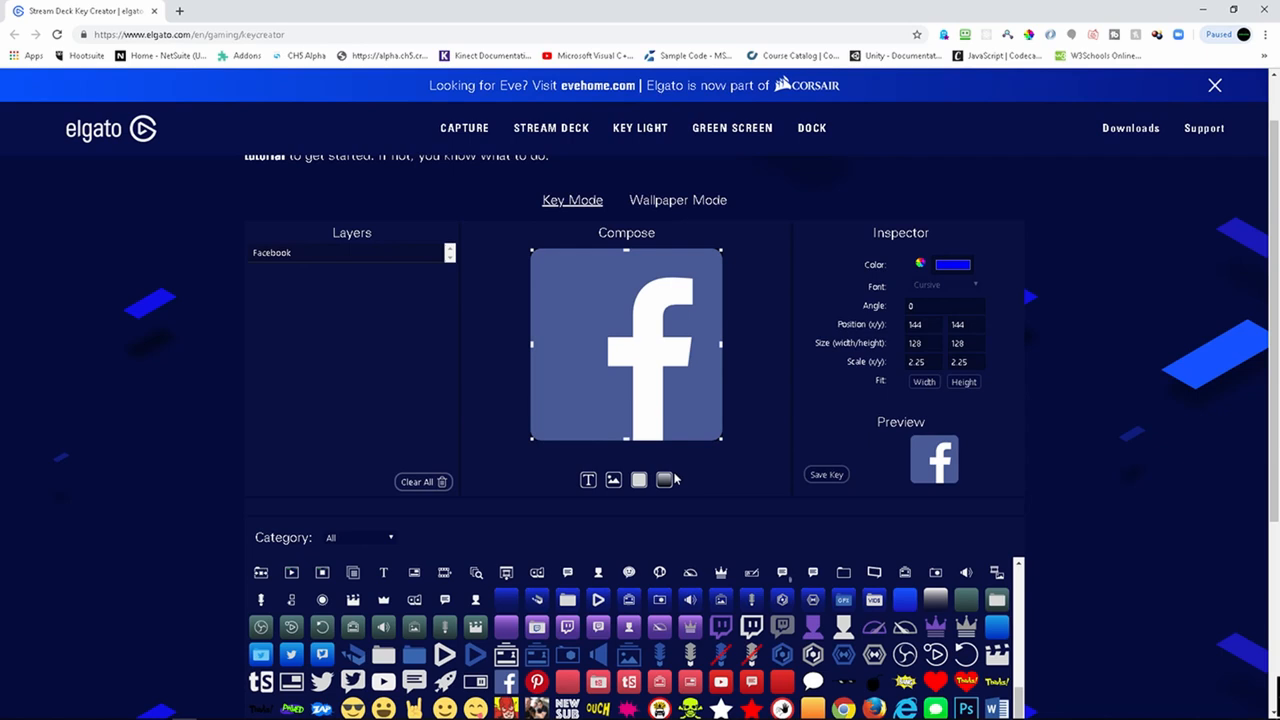
{"action": "mouse_move", "coordinate": [818, 432]}
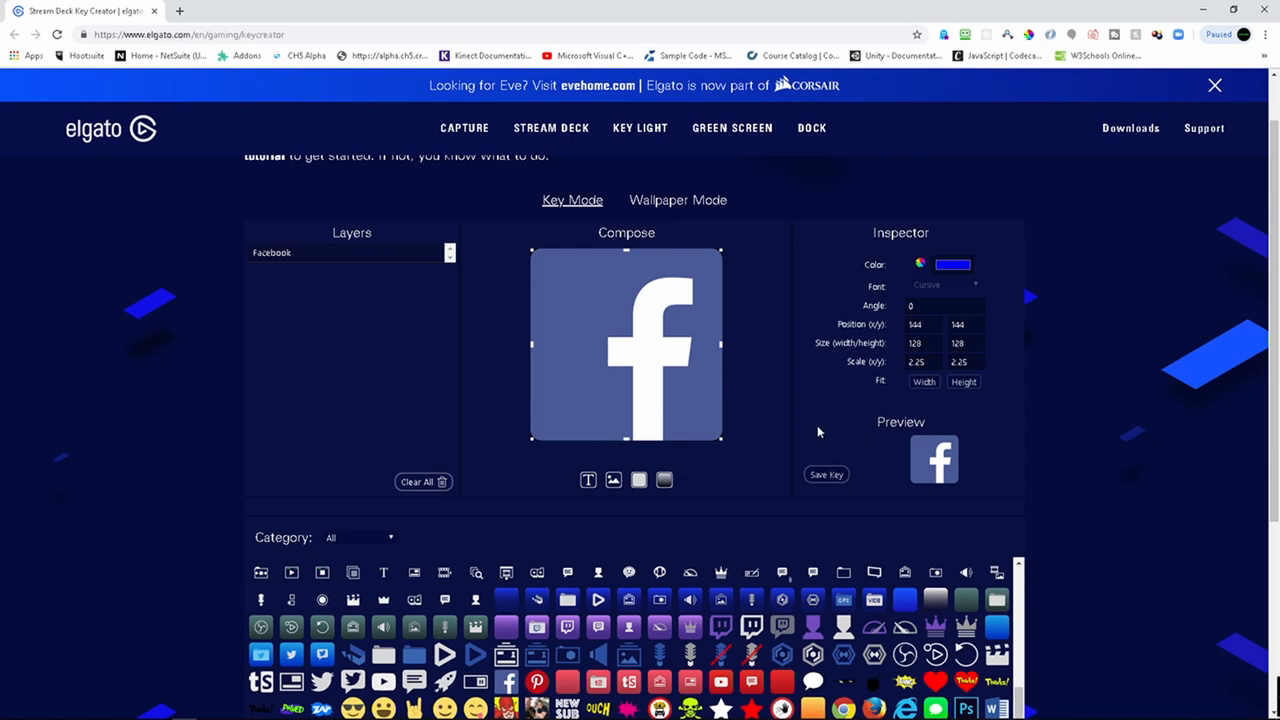
{"action": "mouse_move", "coordinate": [862, 476]}
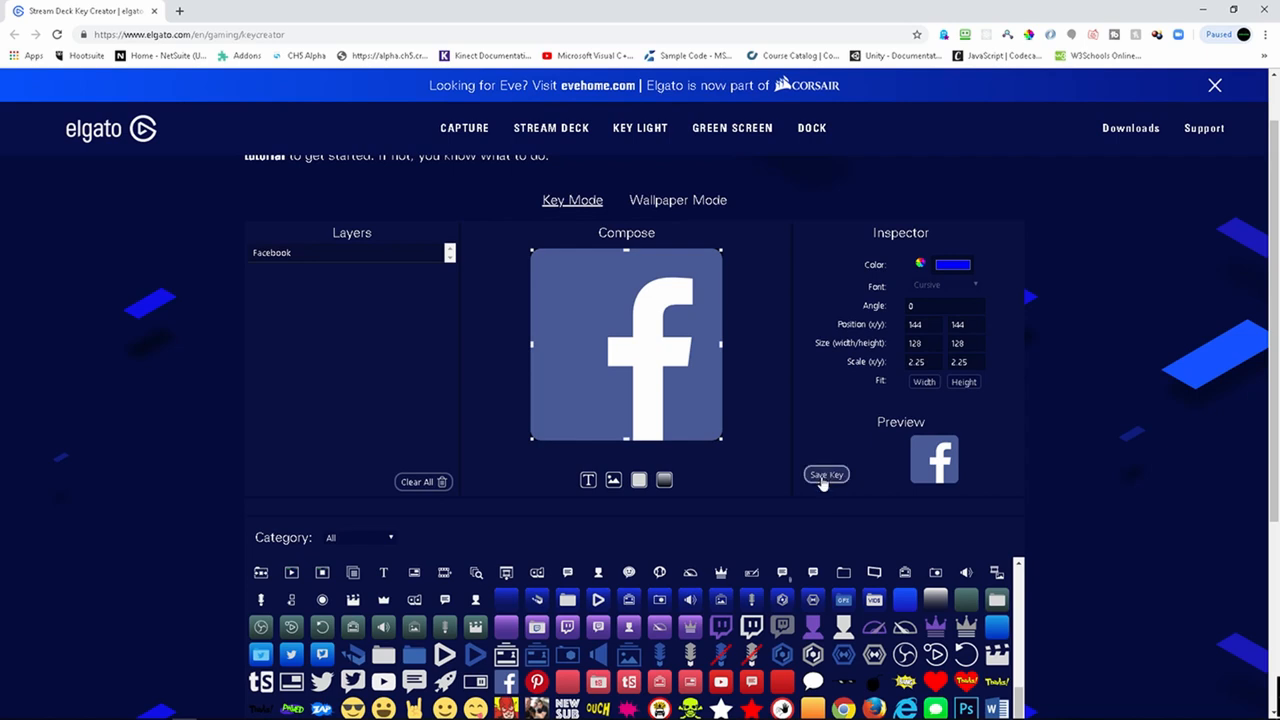
{"action": "mouse_move", "coordinate": [826, 474]}
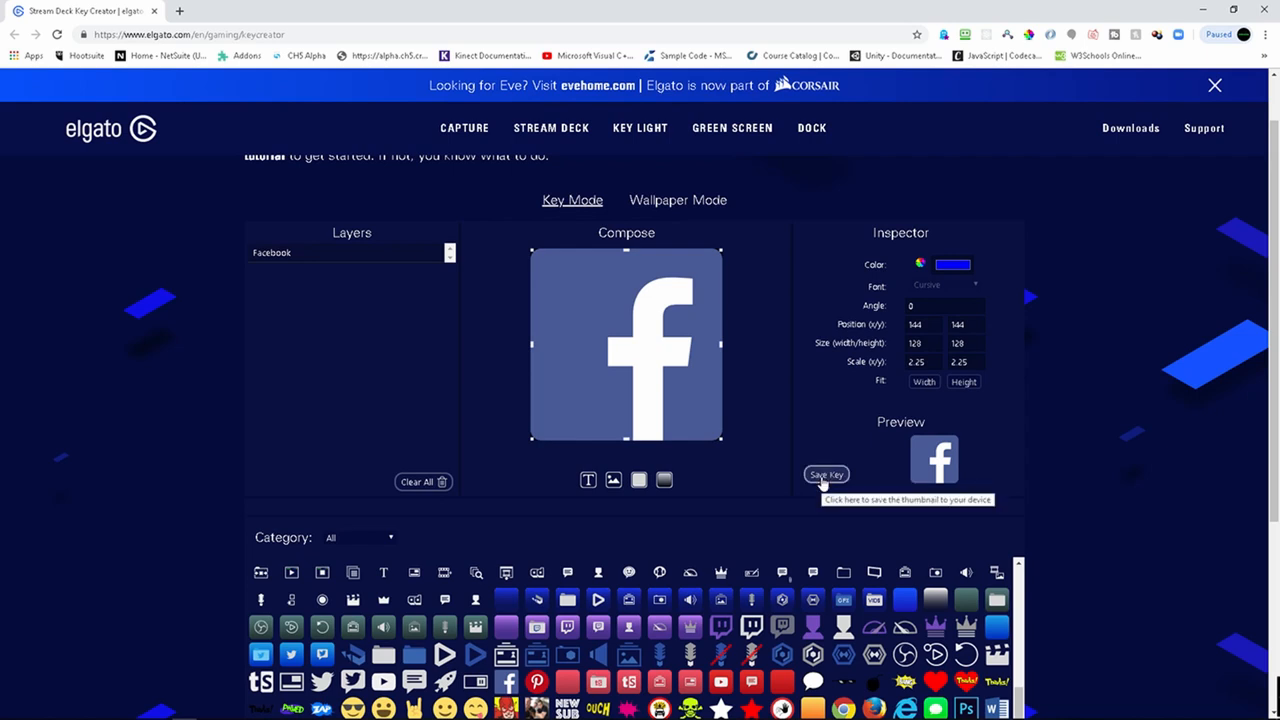
{"action": "mouse_move", "coordinate": [826, 474]}
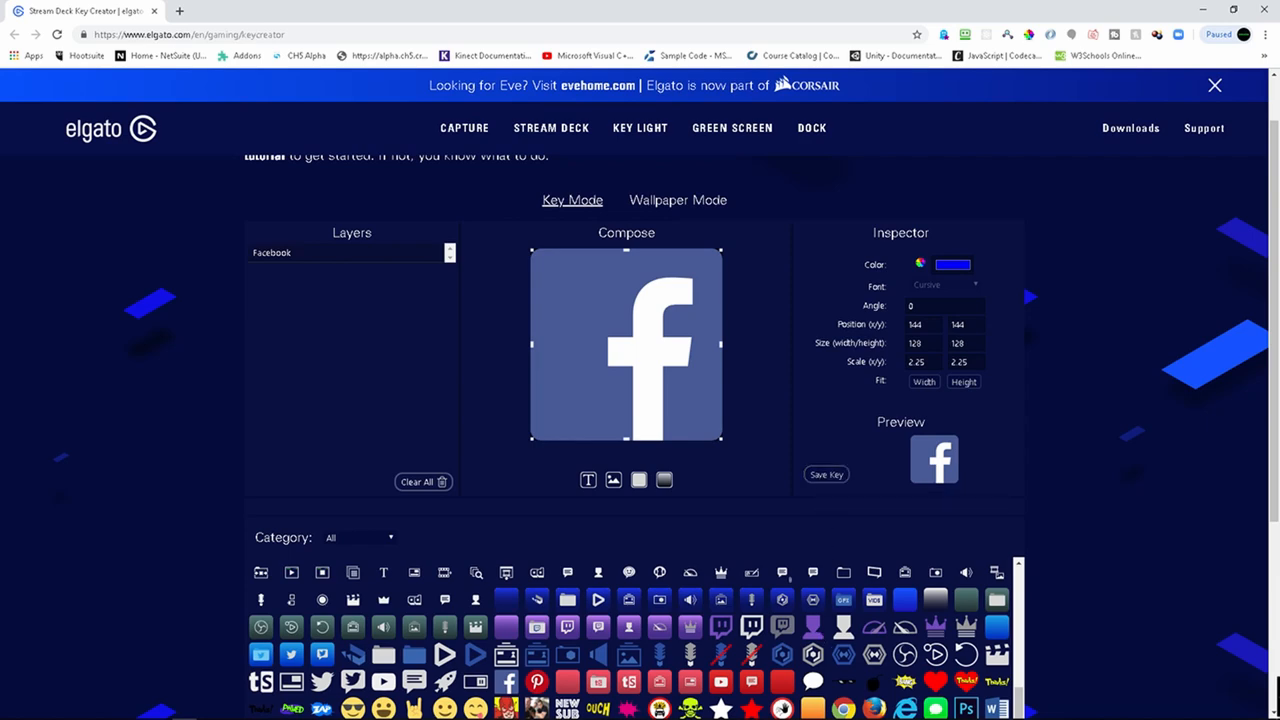
{"action": "left_click", "coordinate": [677, 710]}
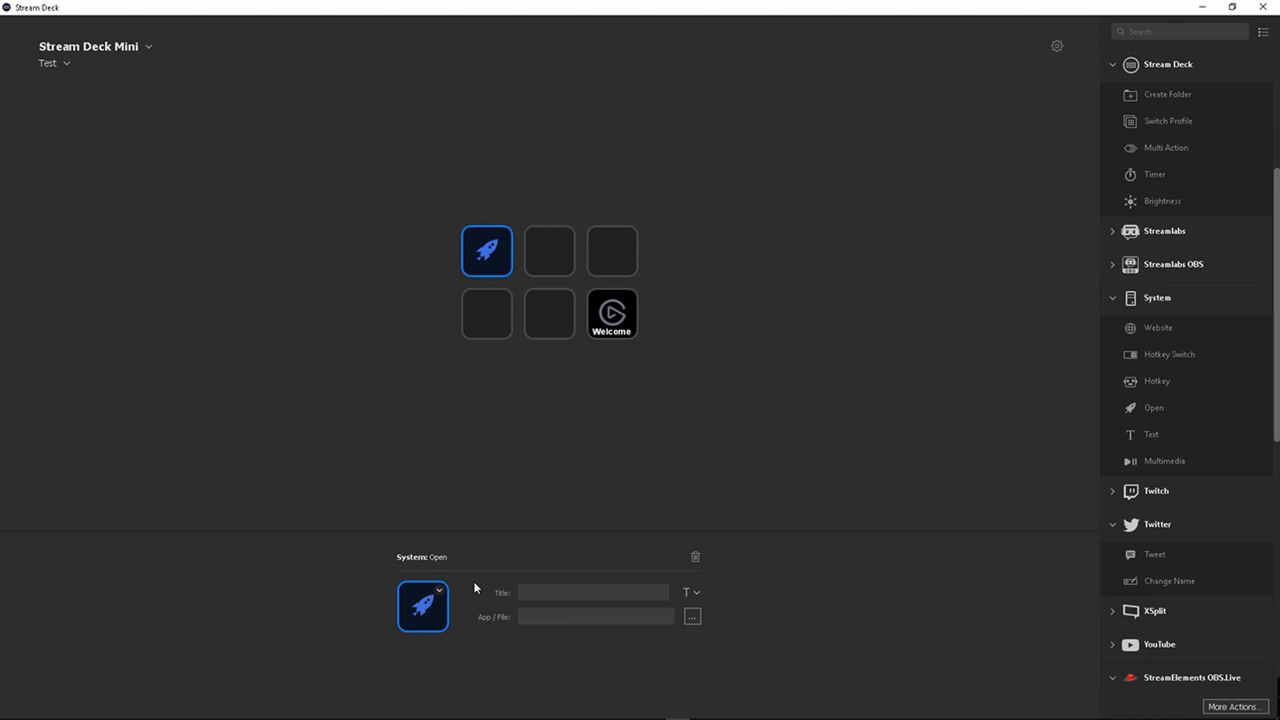
{"action": "left_click", "coordinate": [422, 607]}
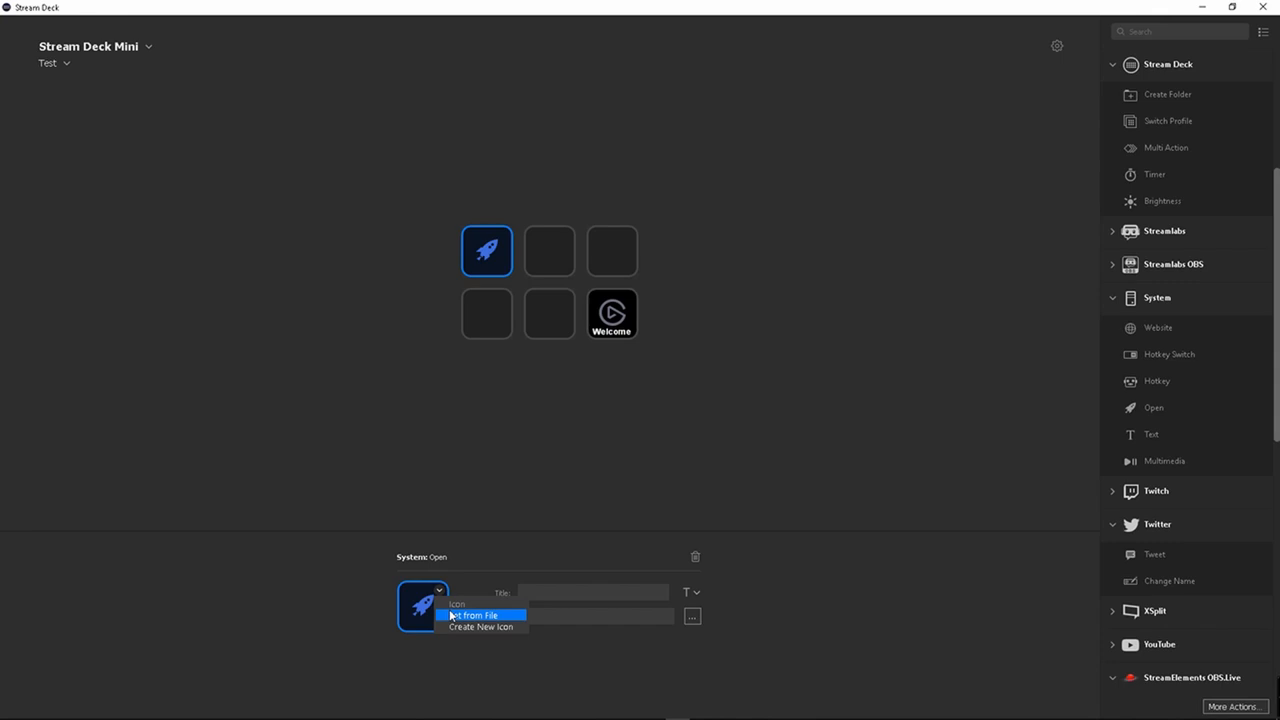
{"action": "mouse_move", "coordinate": [509, 505]}
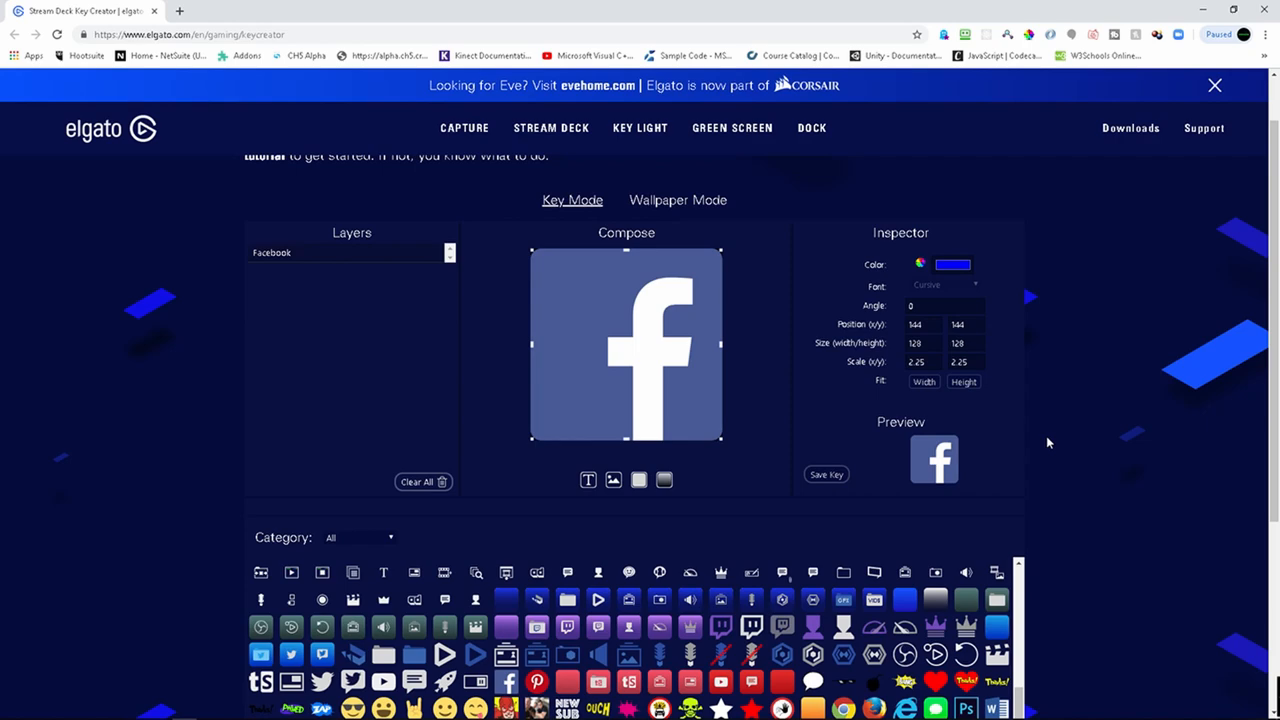
Step: Switch to Wallpaper Mode and scroll to the fifteen-key grid
{"action": "left_click", "coordinate": [677, 199]}
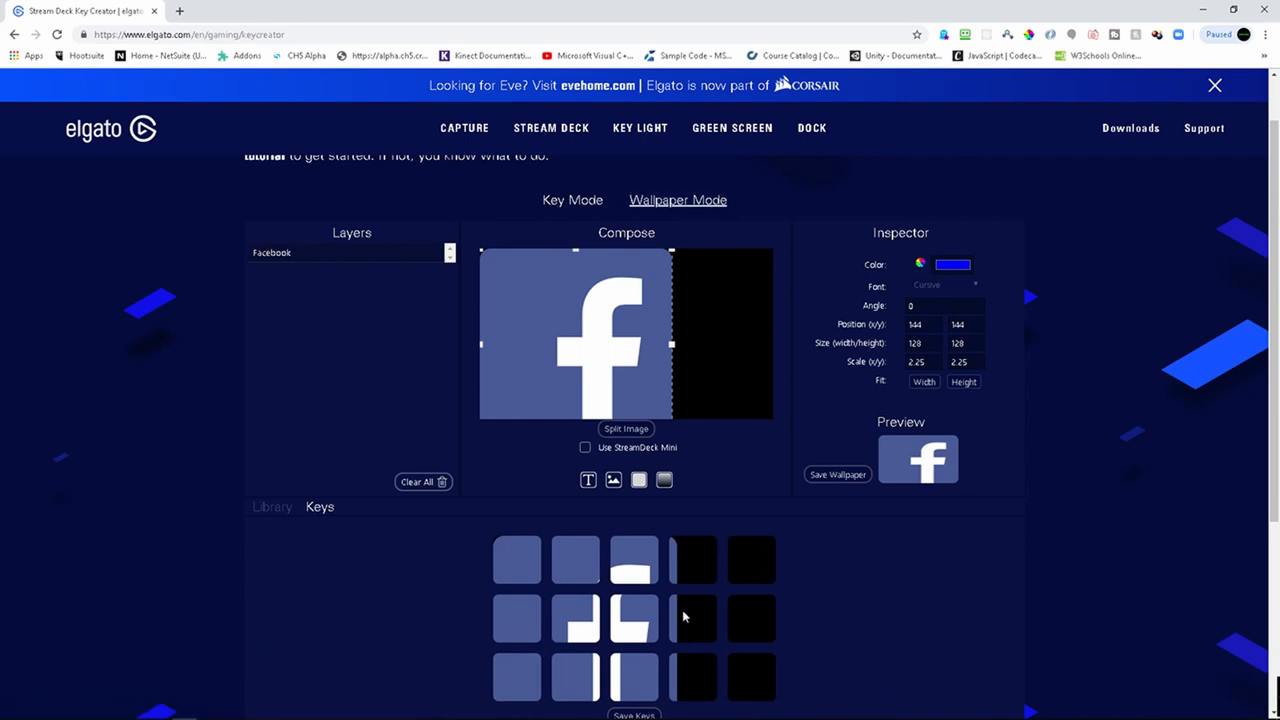
{"action": "mouse_move", "coordinate": [595, 612]}
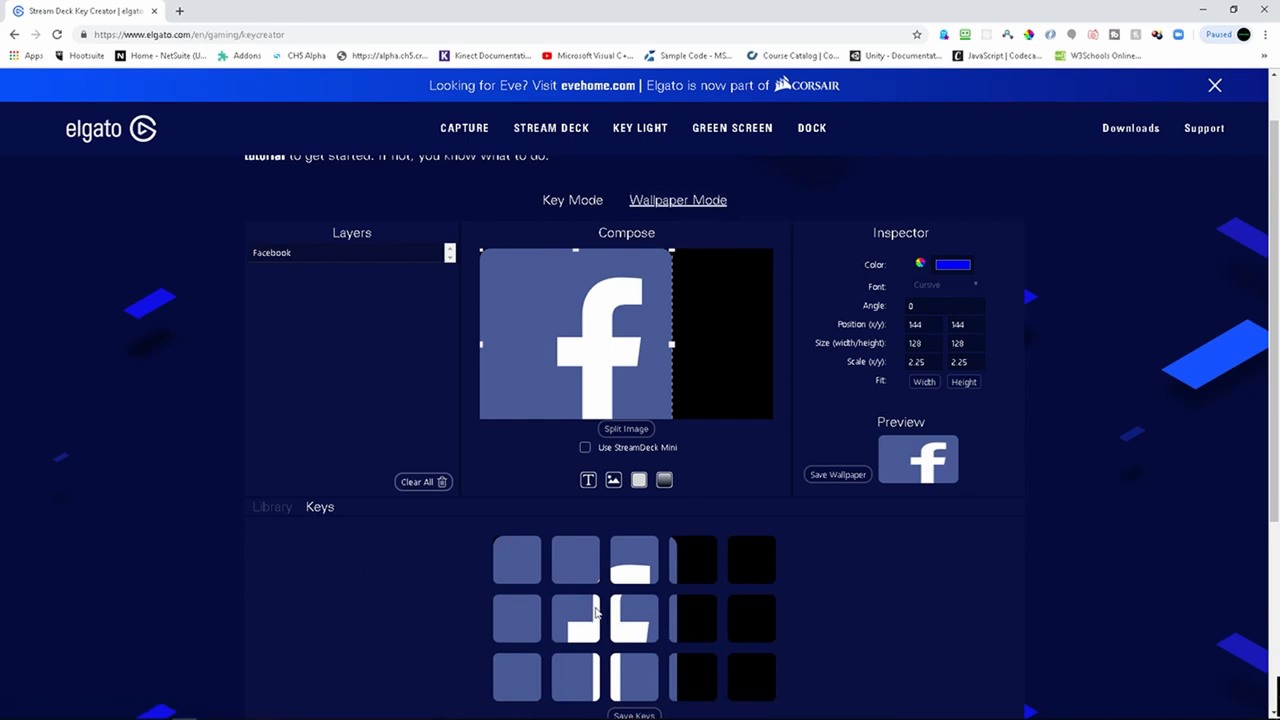
{"action": "mouse_move", "coordinate": [755, 591]}
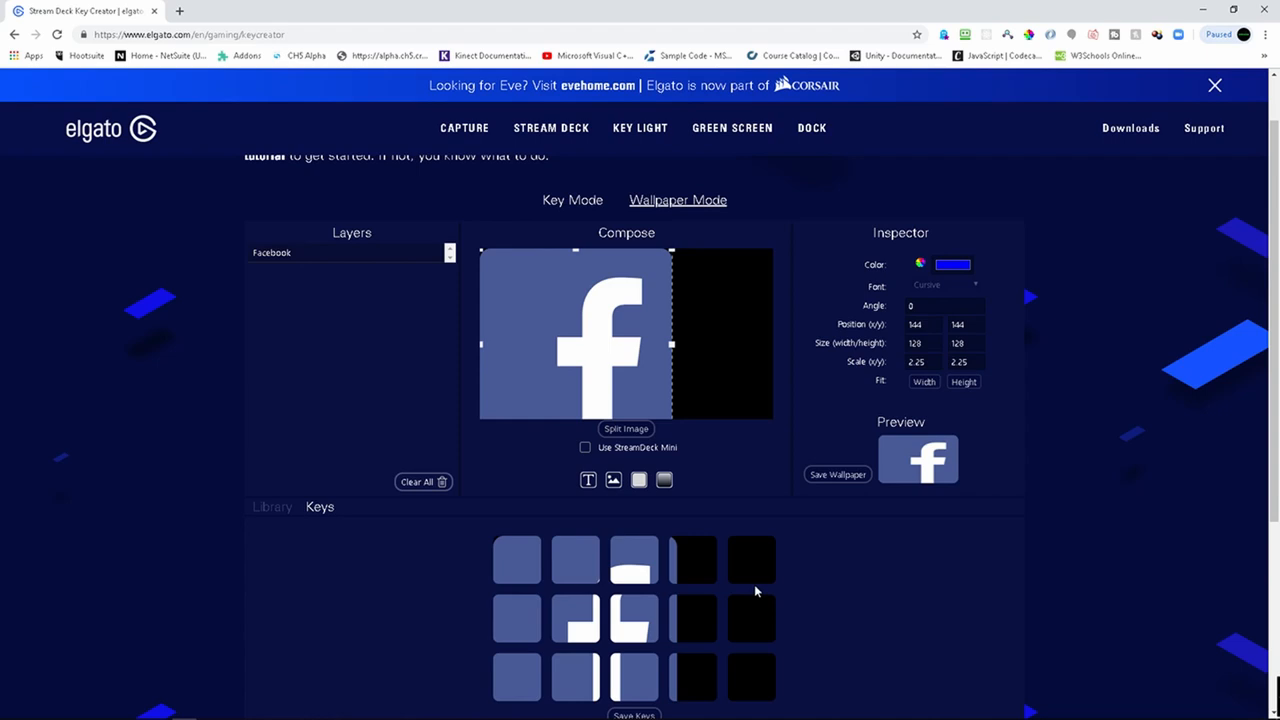
{"action": "scroll", "scroll_direction": "down", "scroll_amount": 3}
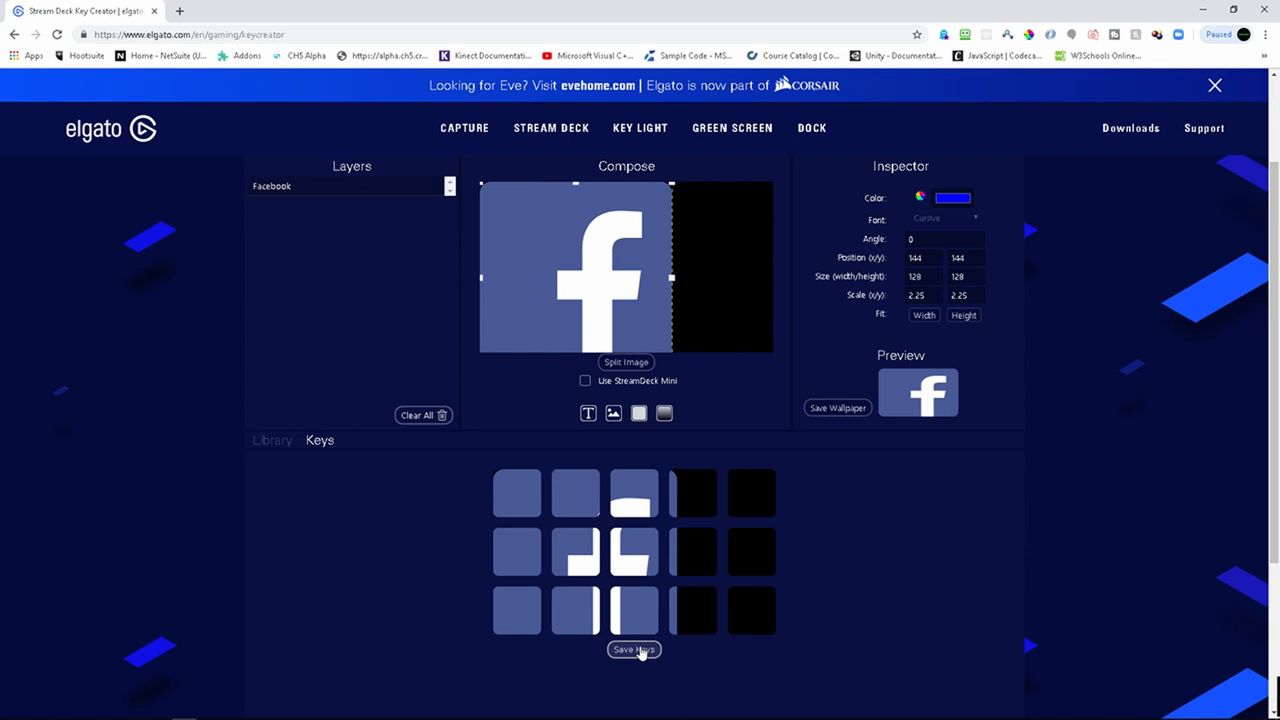
{"action": "mouse_move", "coordinate": [549, 581]}
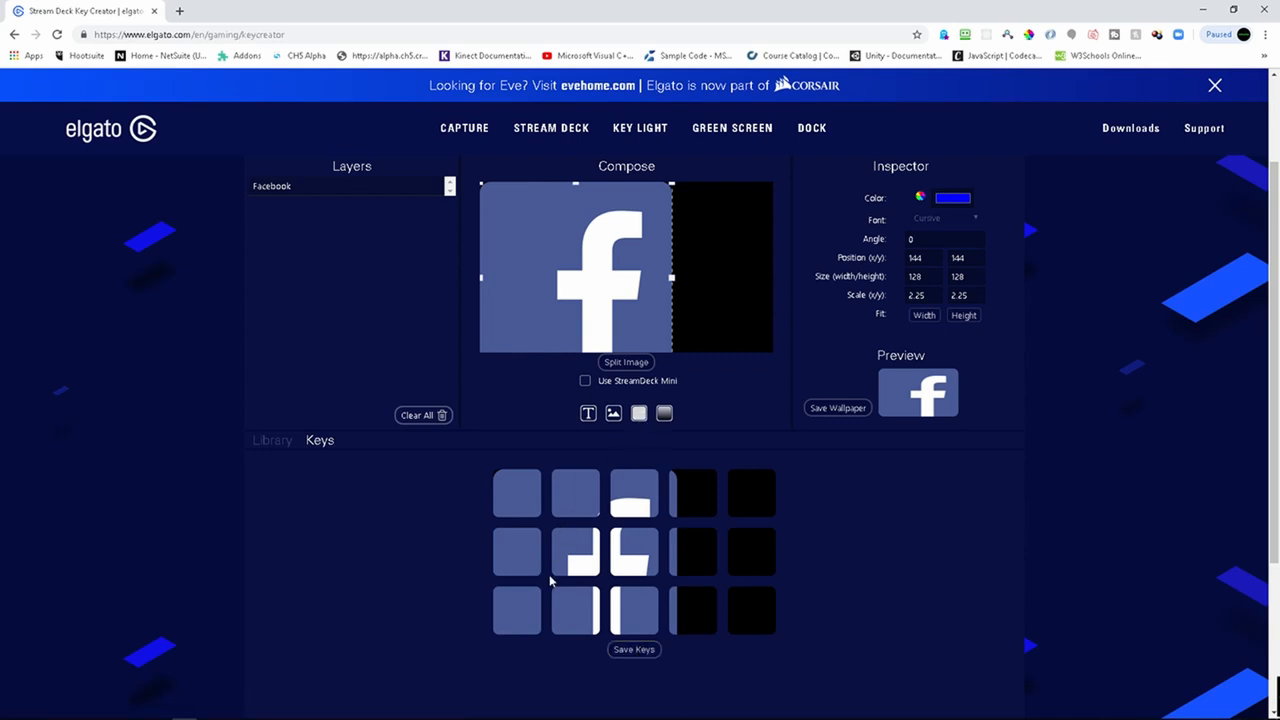
{"action": "mouse_move", "coordinate": [573, 567]}
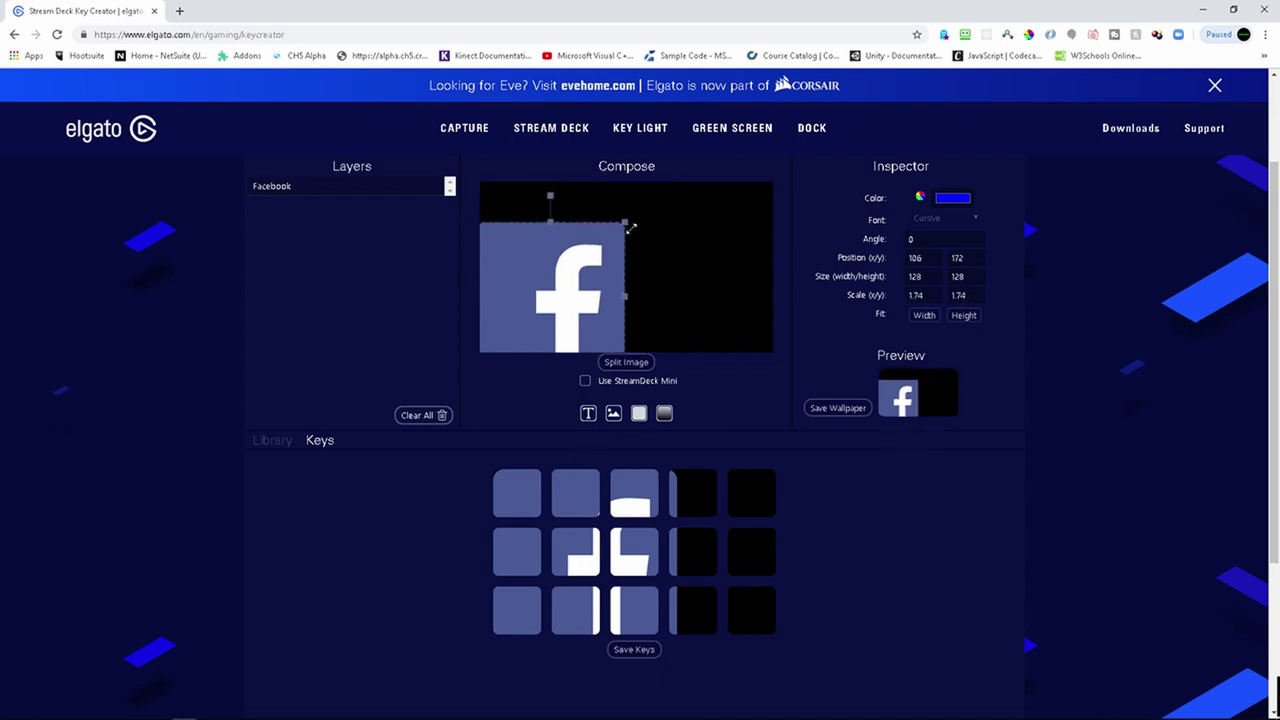
Step: Shrink the Facebook icon top-left, split it, and stretch it wider across six keys
{"action": "left_click_drag", "start_coordinate": [550, 290], "coordinate": [560, 250]}
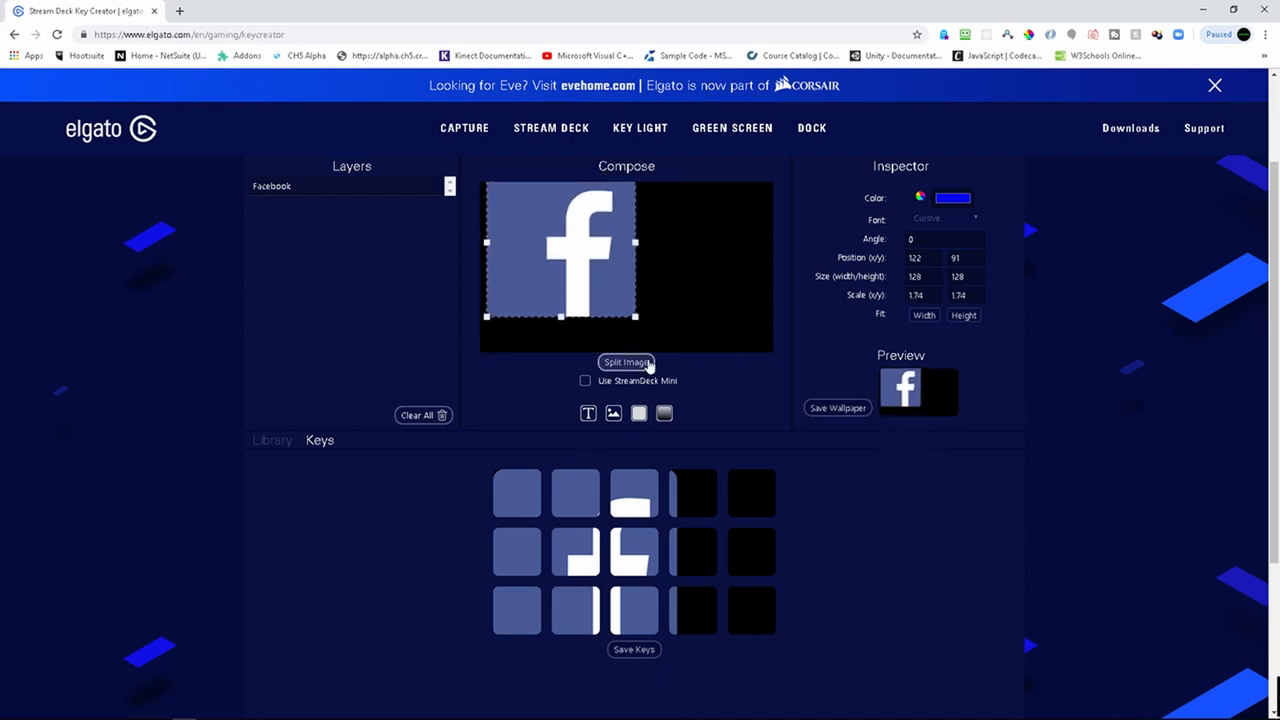
{"action": "left_click", "coordinate": [626, 362]}
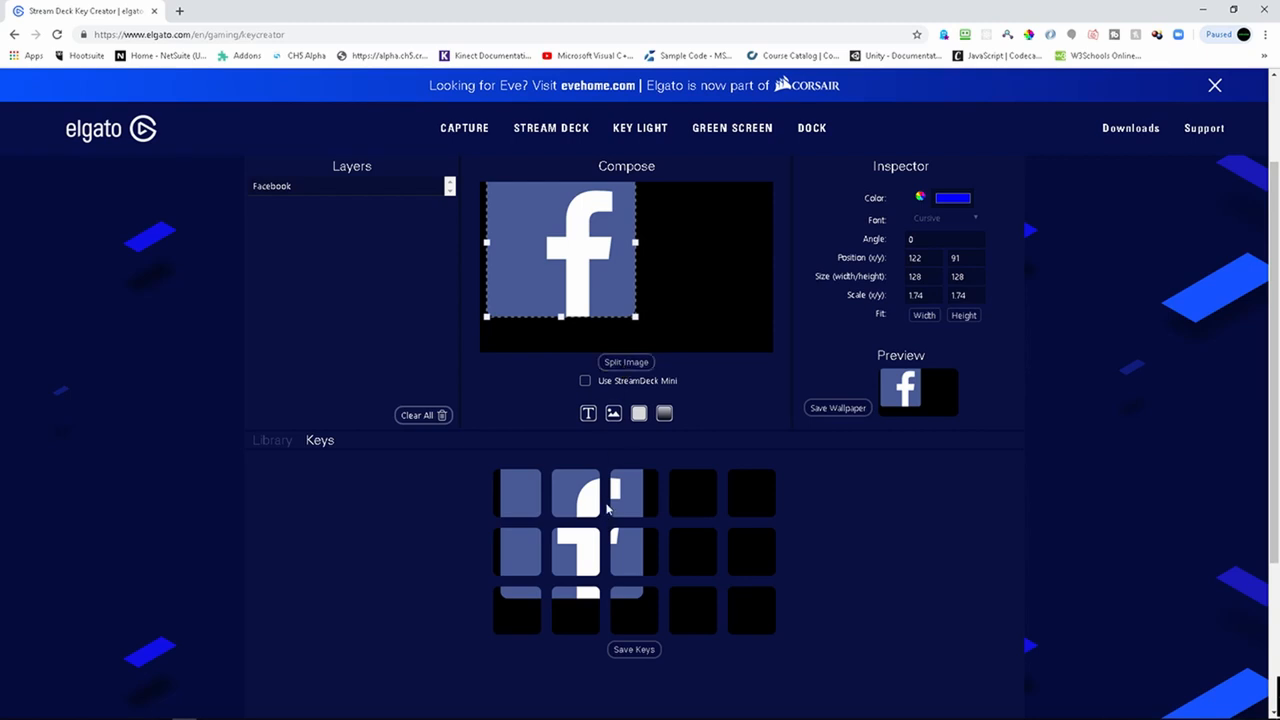
{"action": "mouse_move", "coordinate": [611, 328]}
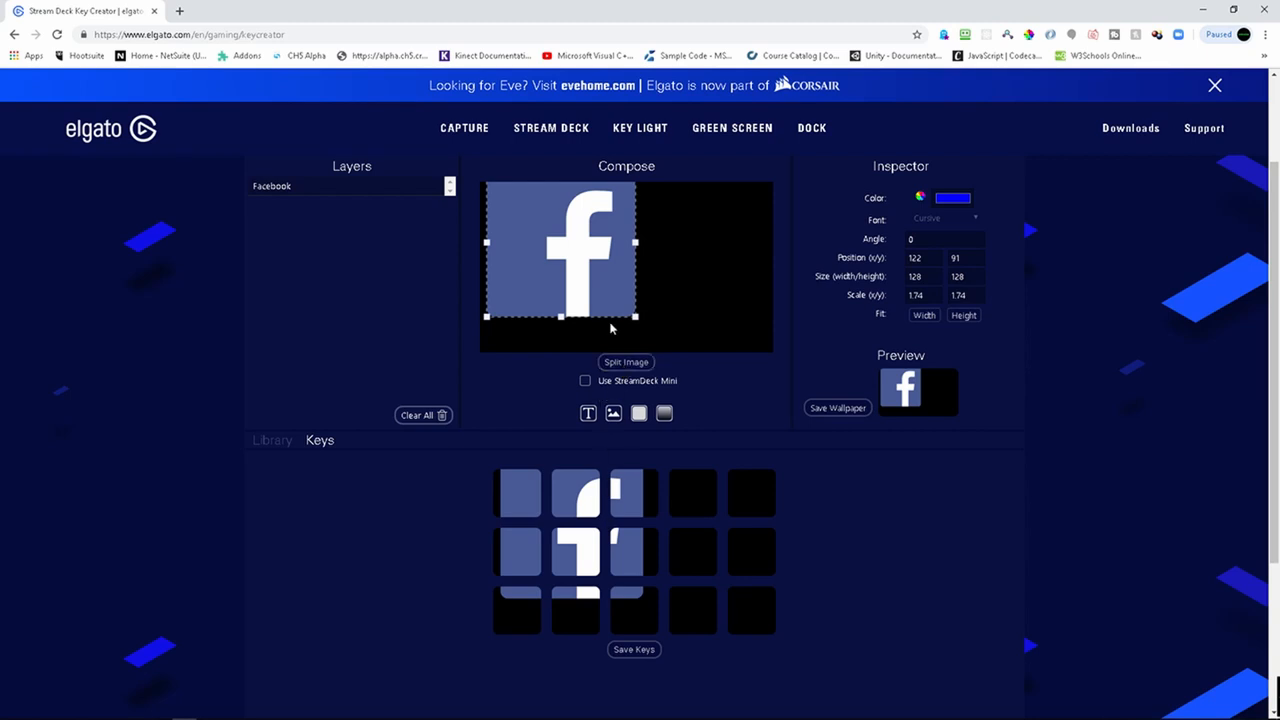
{"action": "left_click_drag", "start_coordinate": [560, 245], "coordinate": [548, 225]}
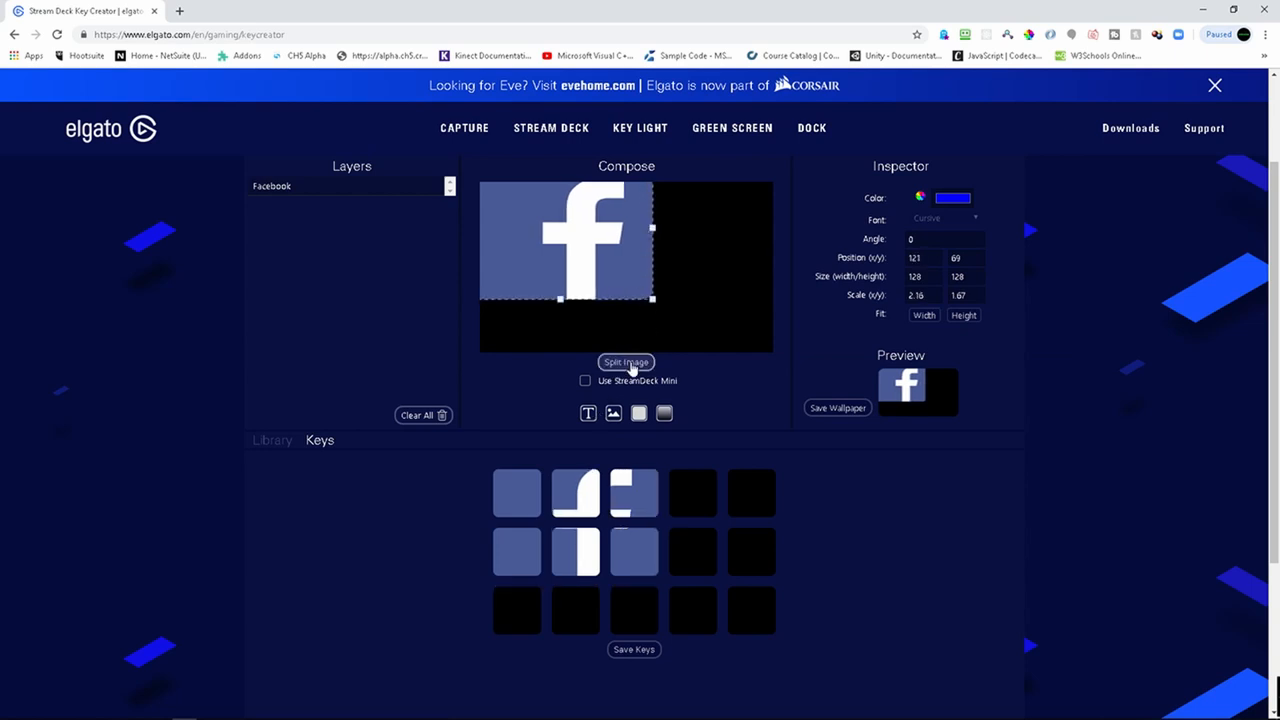
{"action": "mouse_move", "coordinate": [820, 262]}
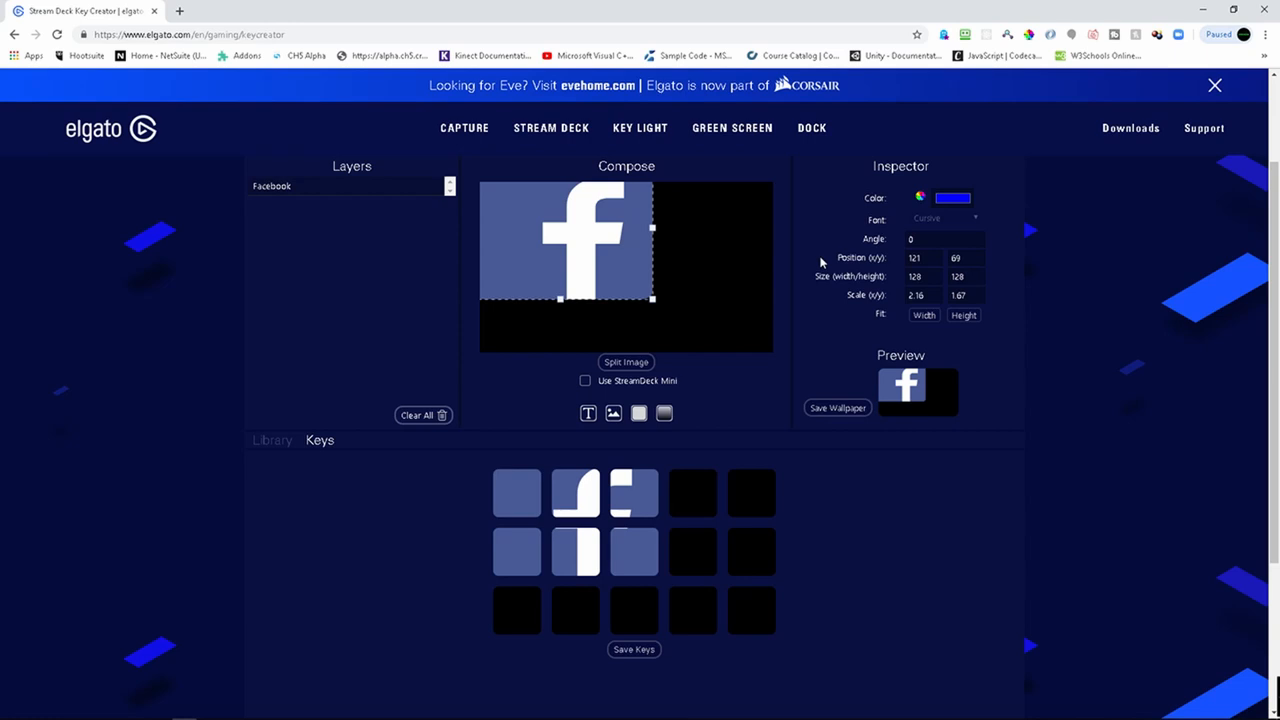